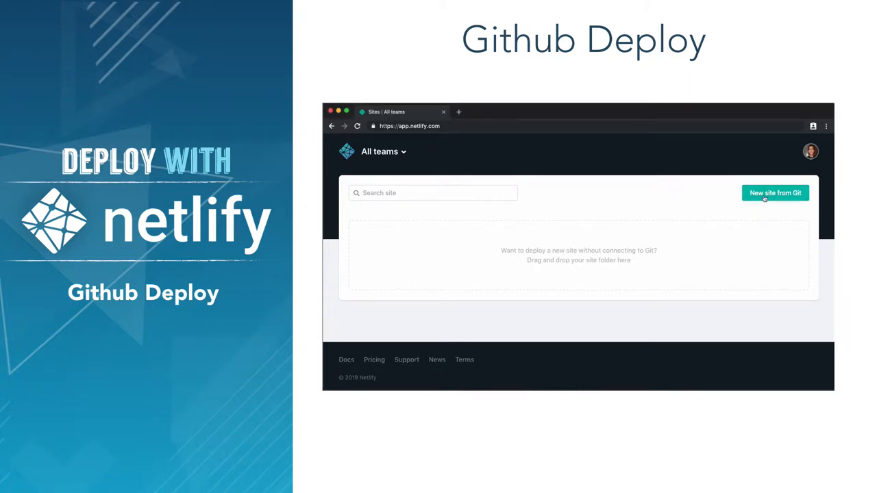
Switch from the GitHub repositories list to the HTML5 UP tab and scroll its template gallery
click(776, 192)
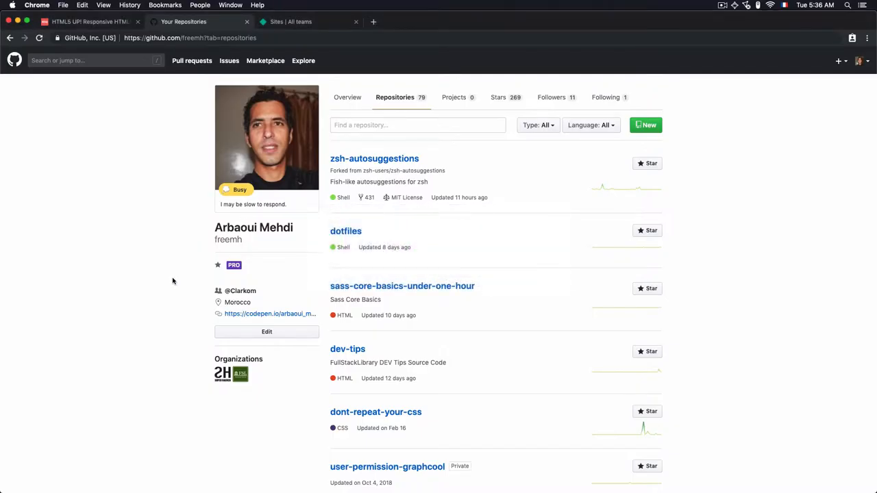
click(89, 22)
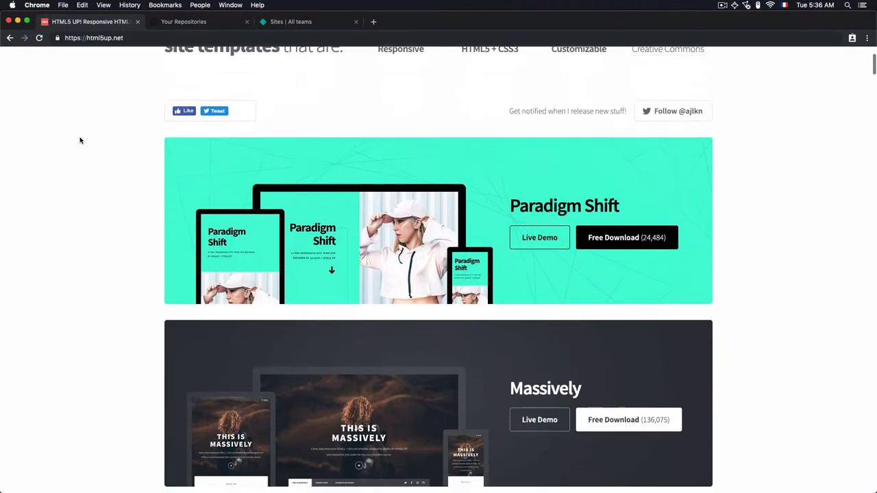
scroll(down, 3)
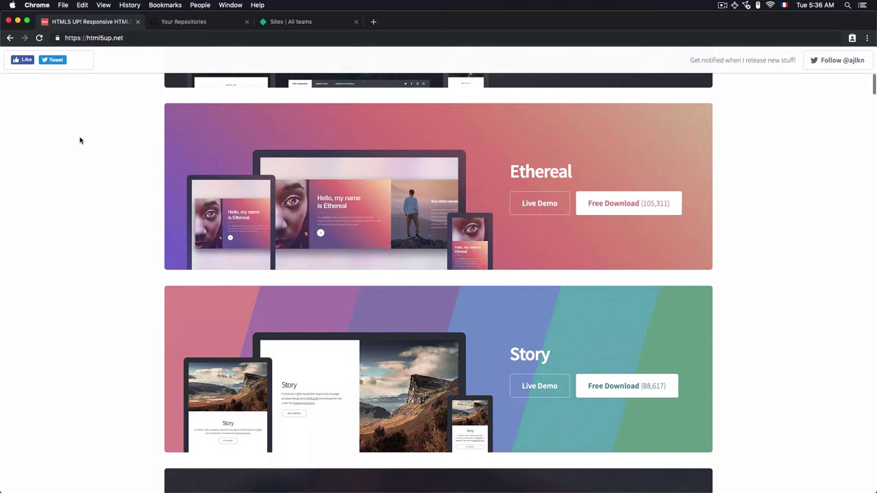
scroll(down, 3)
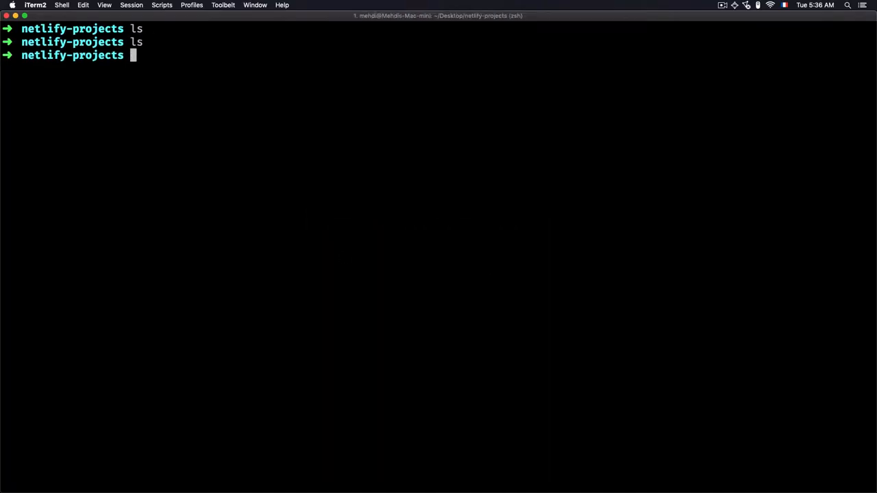
text(wget)
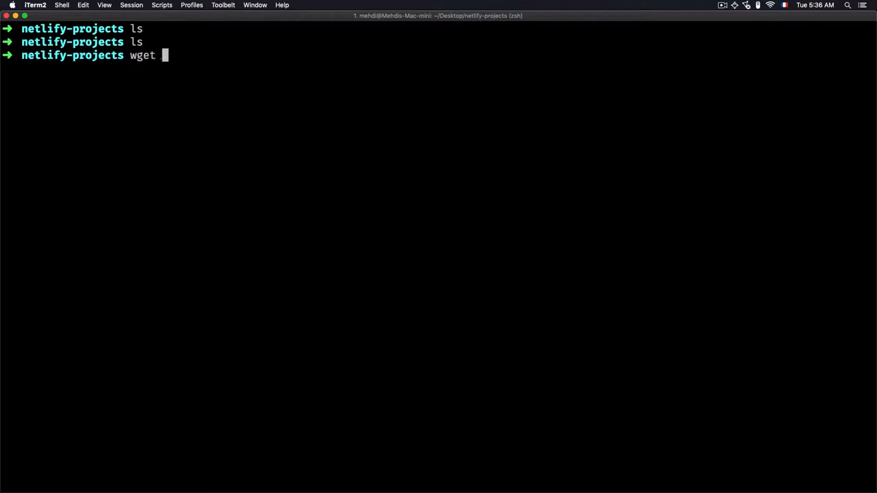
text(https://html5up.net/forty/download)
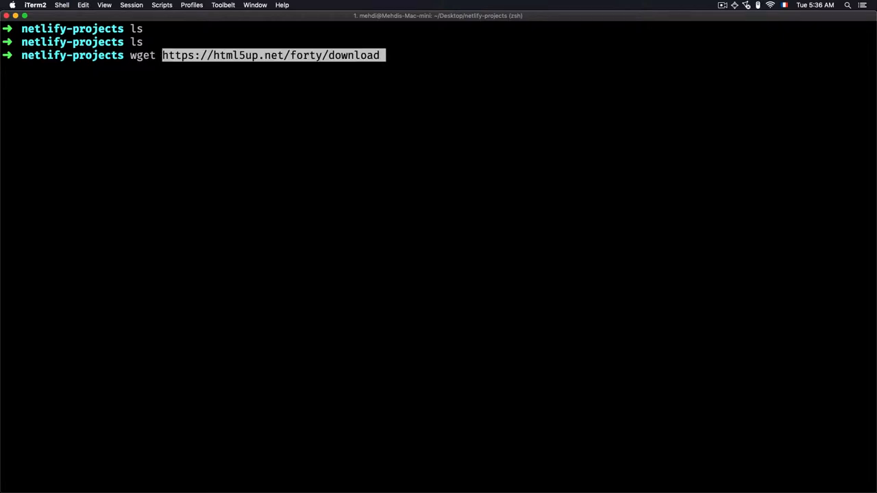
key(Return)
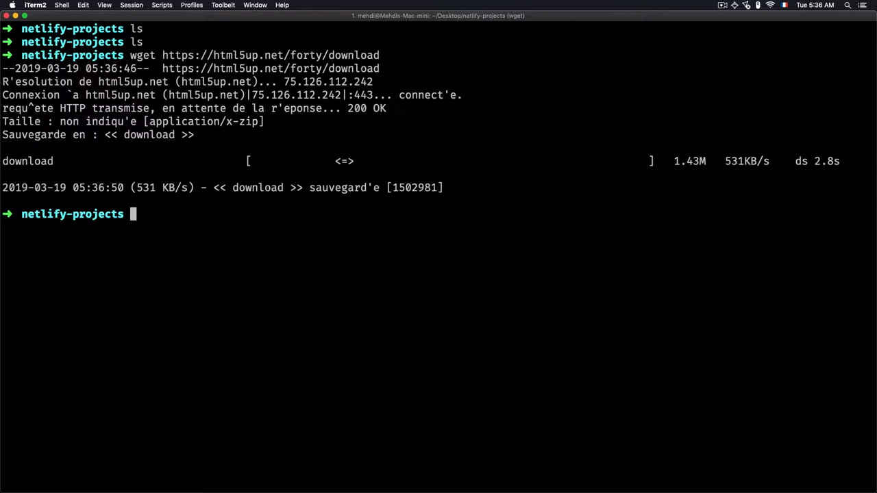
text(ls)
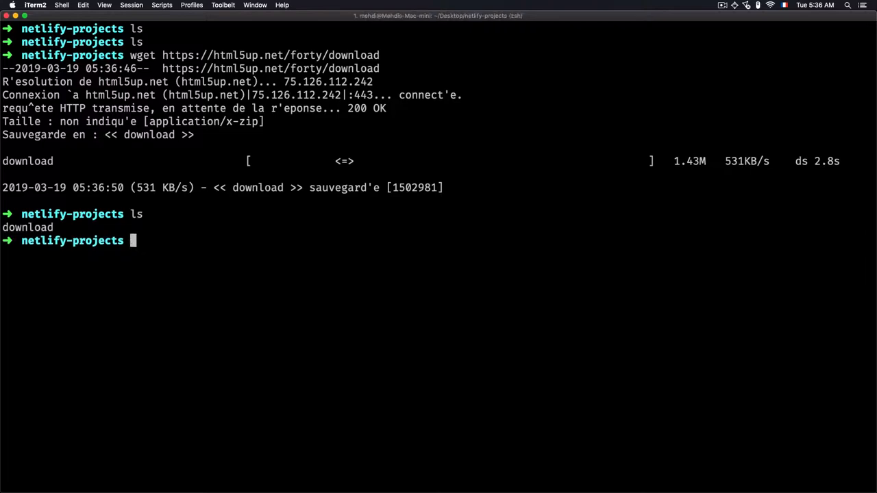
Unzip the download into a fullstacklibrary-theme folder and change into it
text(unzip)
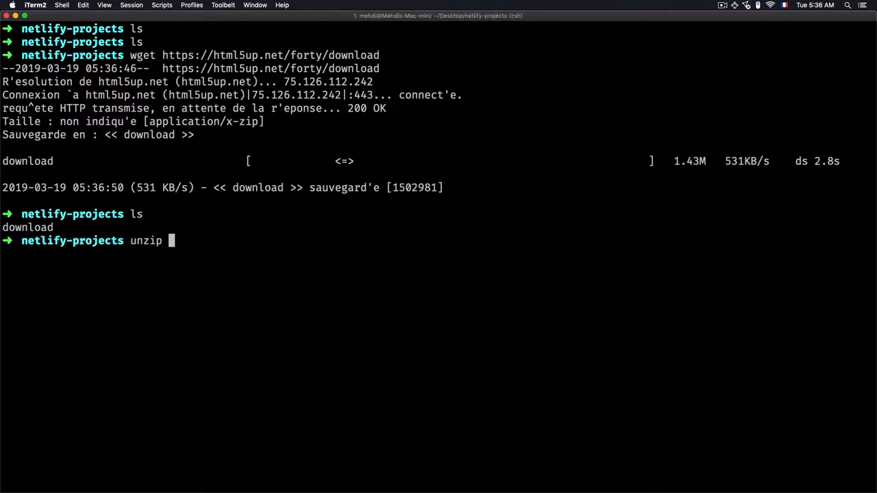
text(download)
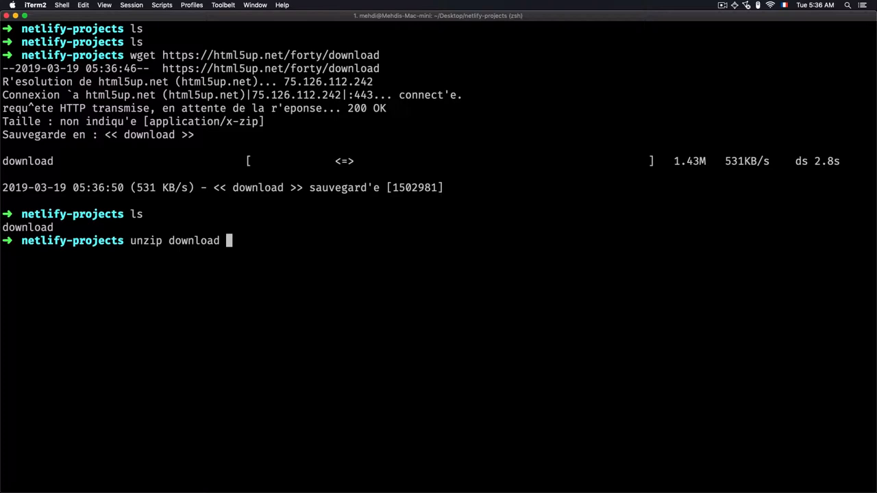
text(-d fulls)
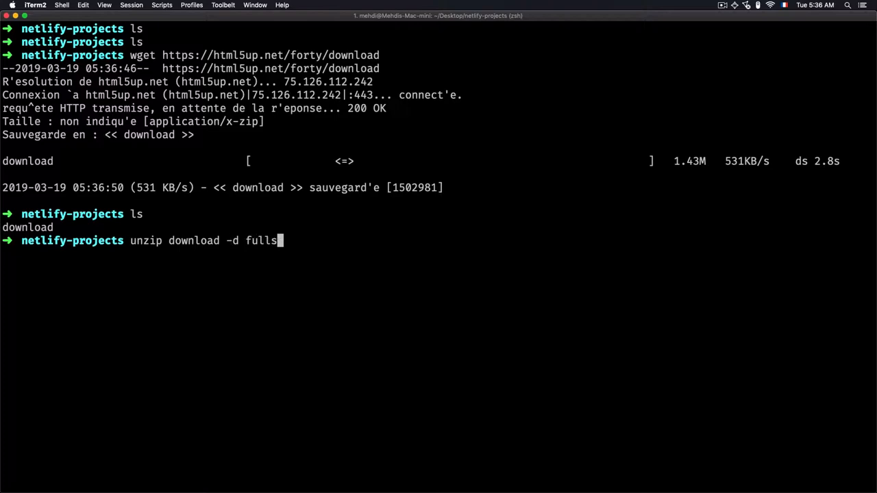
text(tackli)
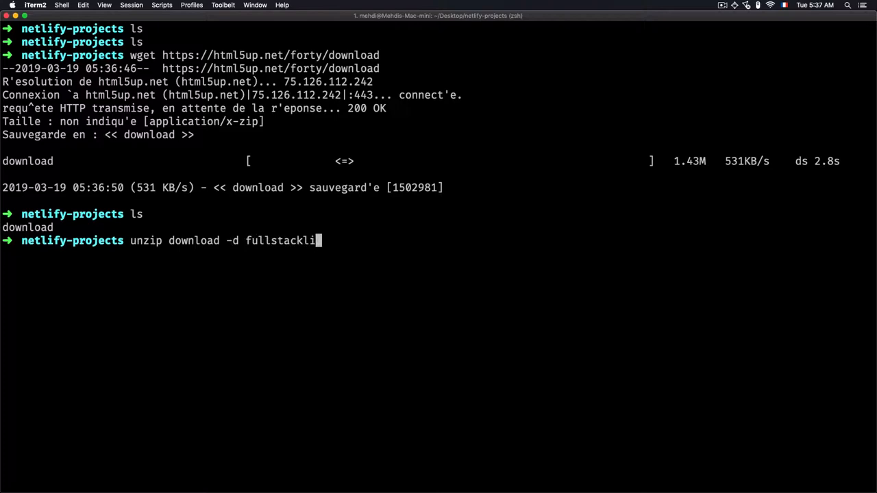
text(brary-the)
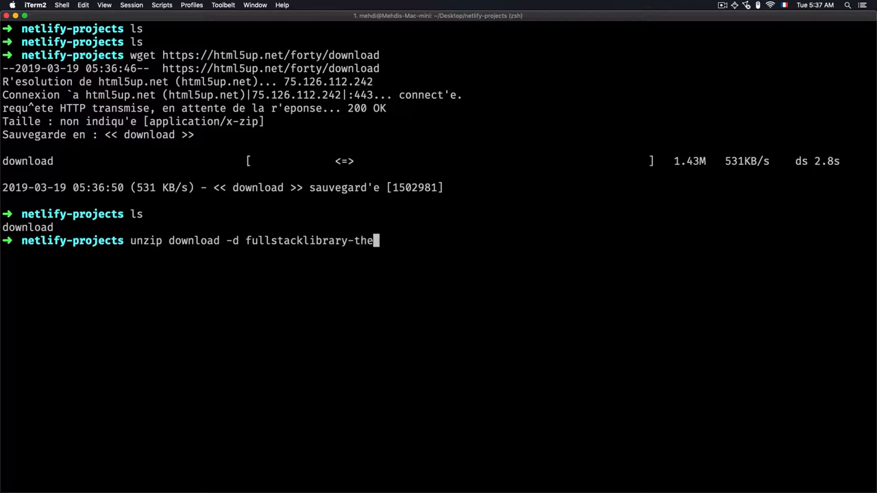
key(Return)
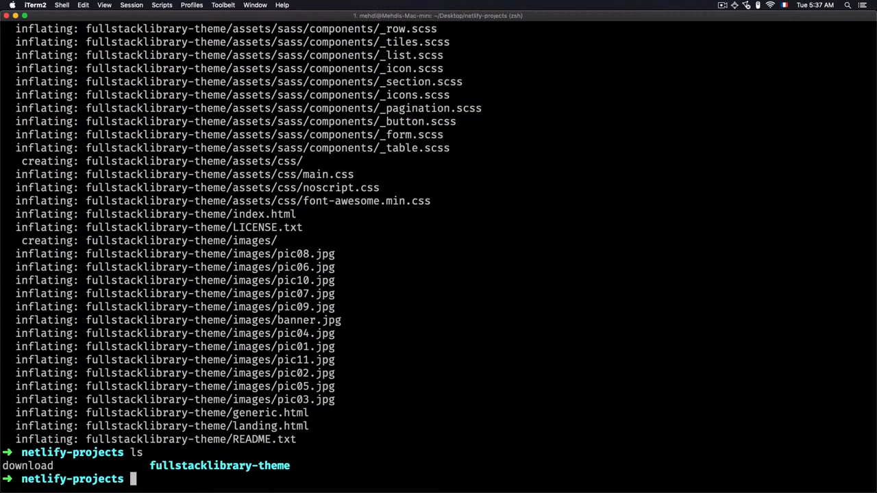
text(c)
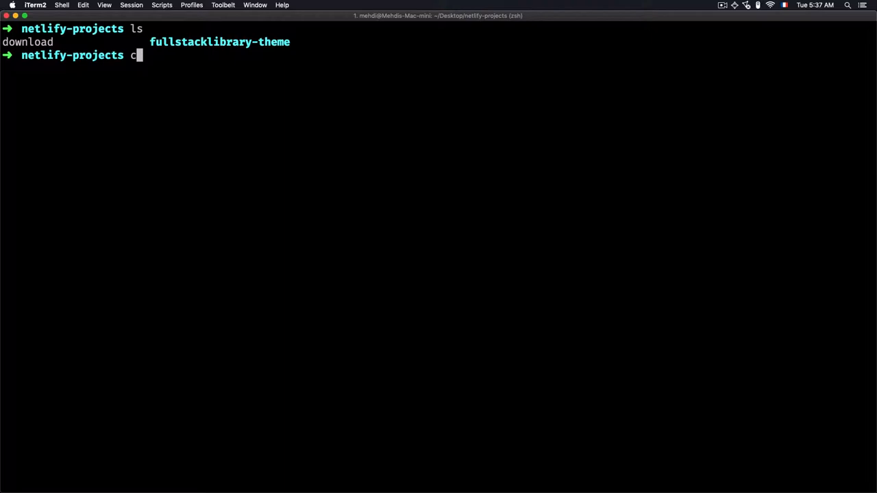
text(d fullstacklibrary-theme)
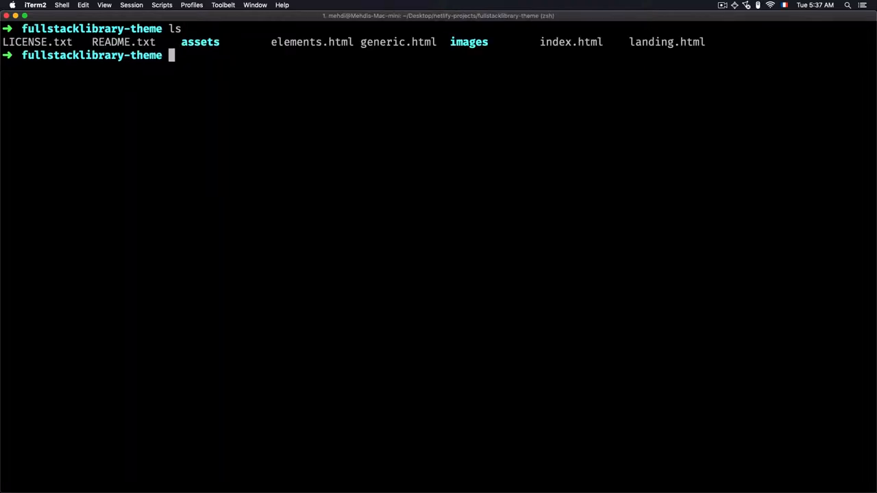
mouse_move(481, 50)
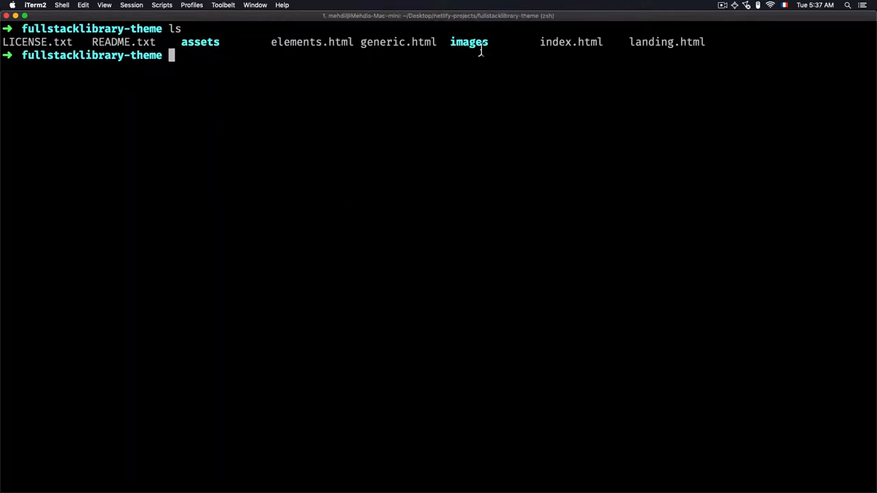
mouse_move(212, 126)
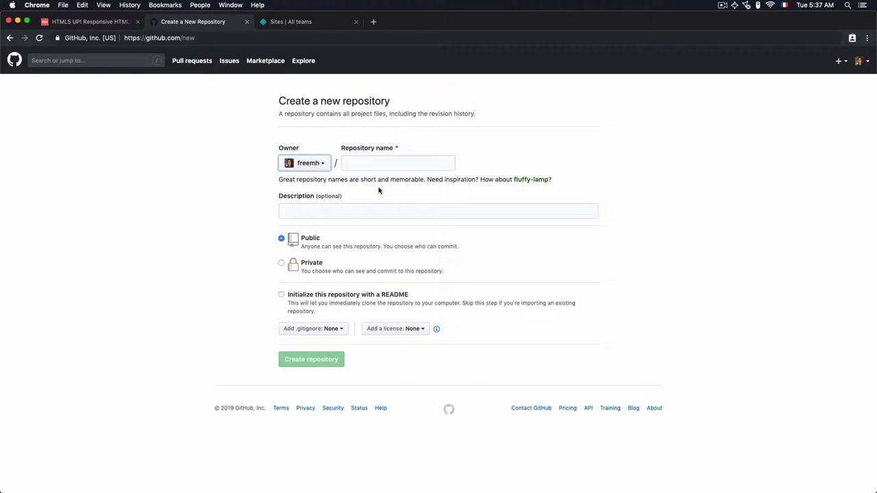
Name the new public repository fullstacklibrary-theme and create it
text(full)
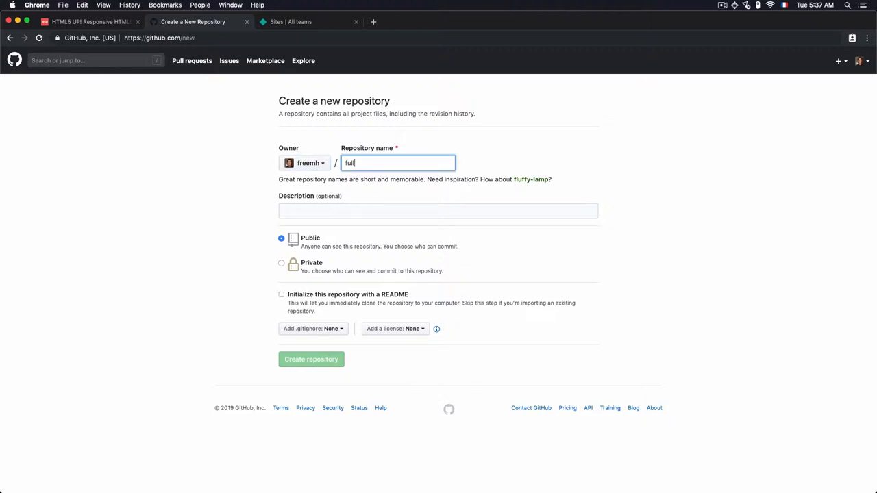
text(stacklibrary-theme)
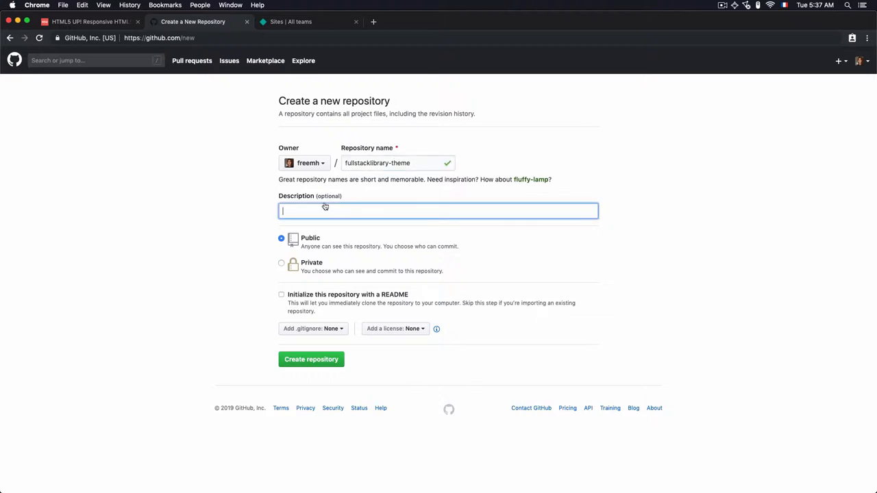
mouse_move(299, 239)
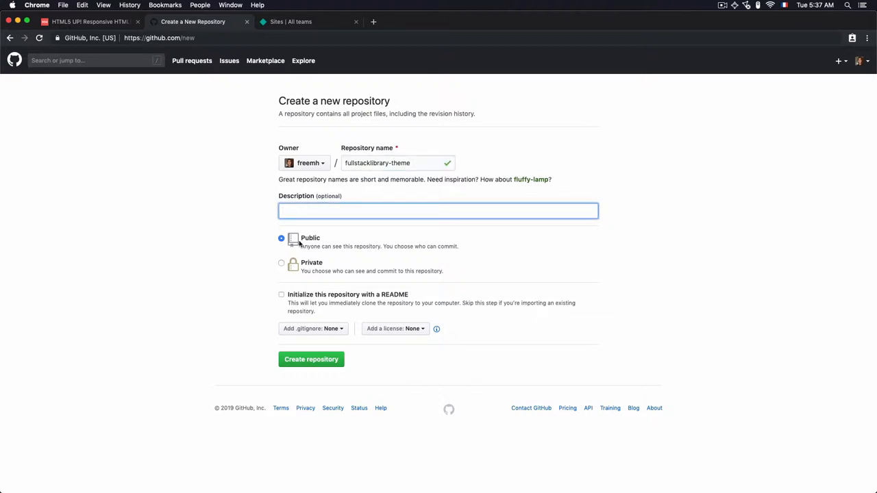
mouse_move(295, 321)
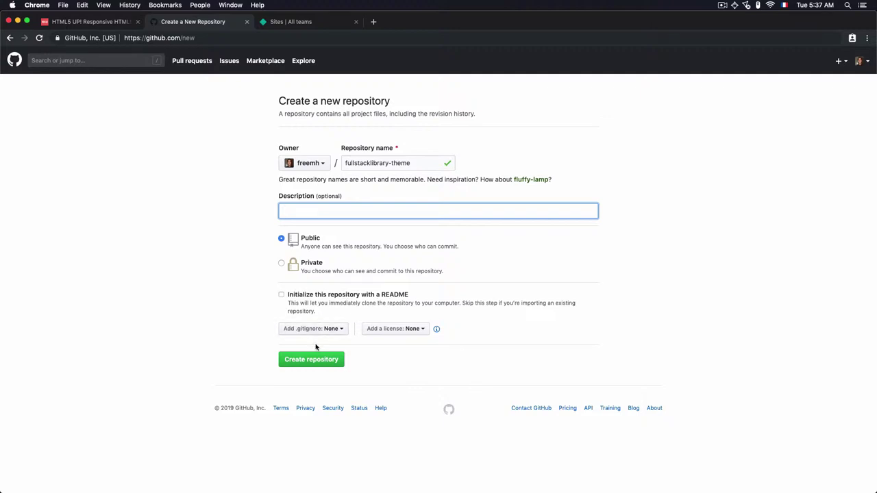
mouse_move(313, 333)
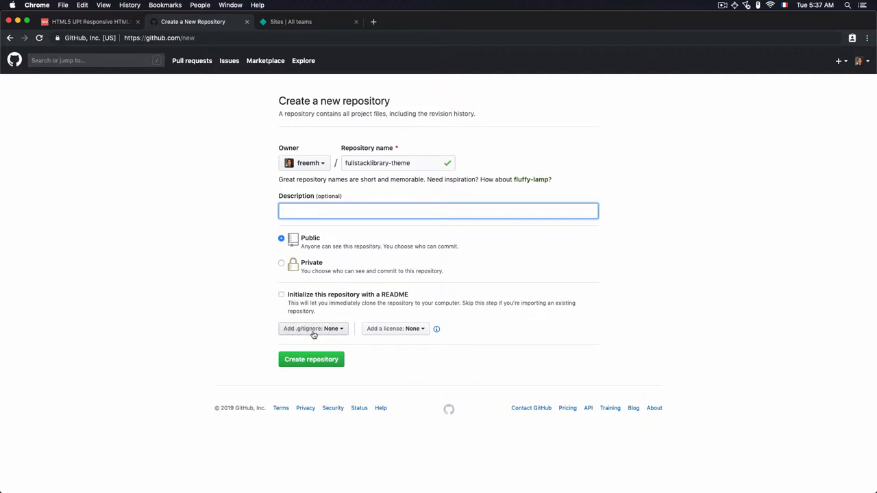
mouse_move(331, 345)
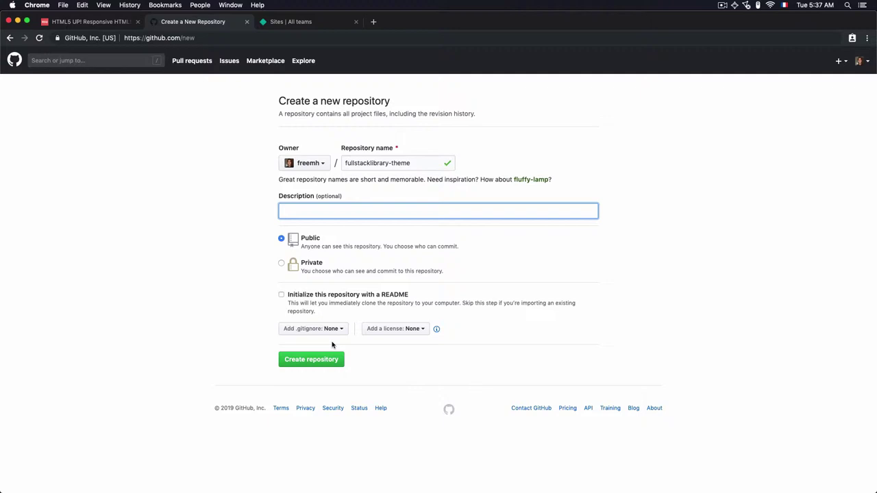
click(311, 359)
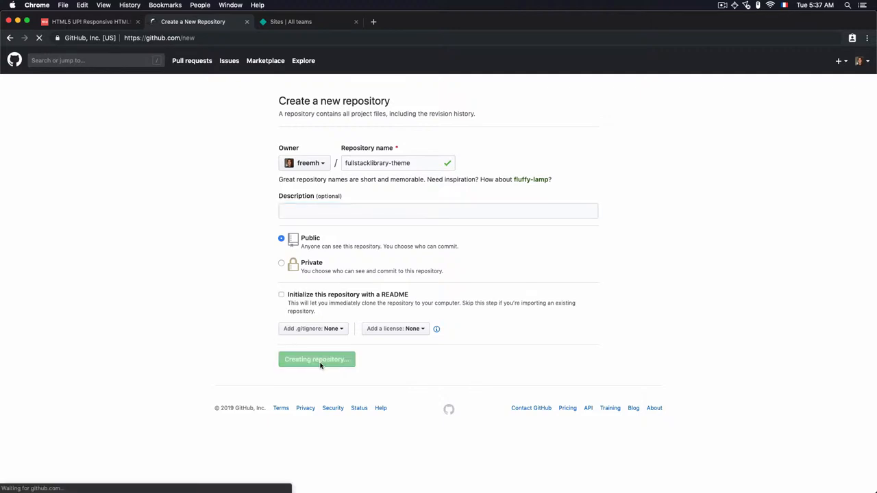
click(317, 359)
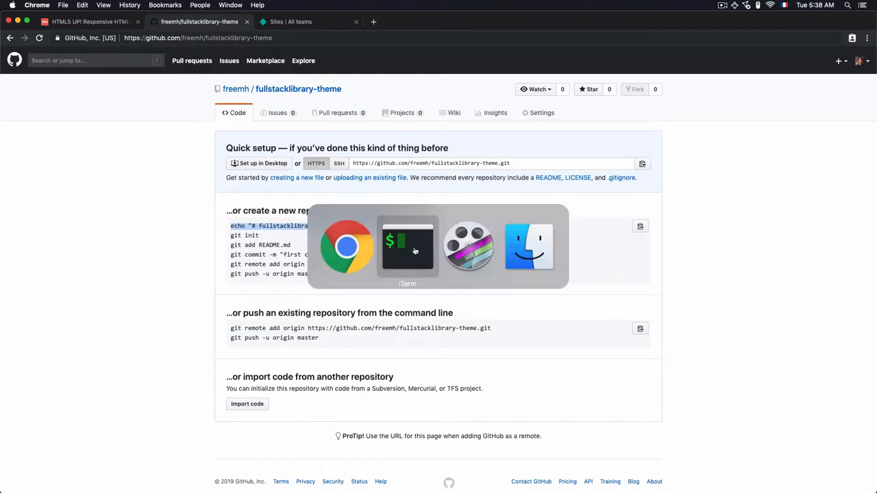
Initialise git with a README.md, stage every theme file and check git status
click(408, 247)
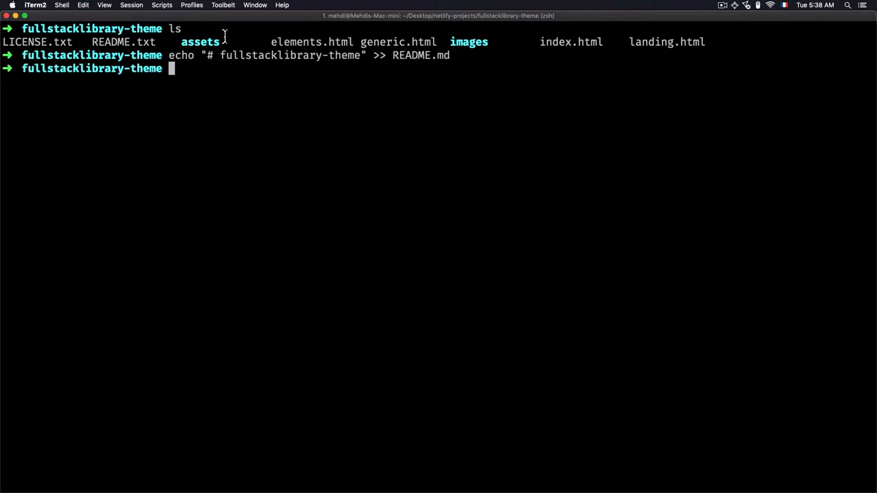
mouse_move(430, 71)
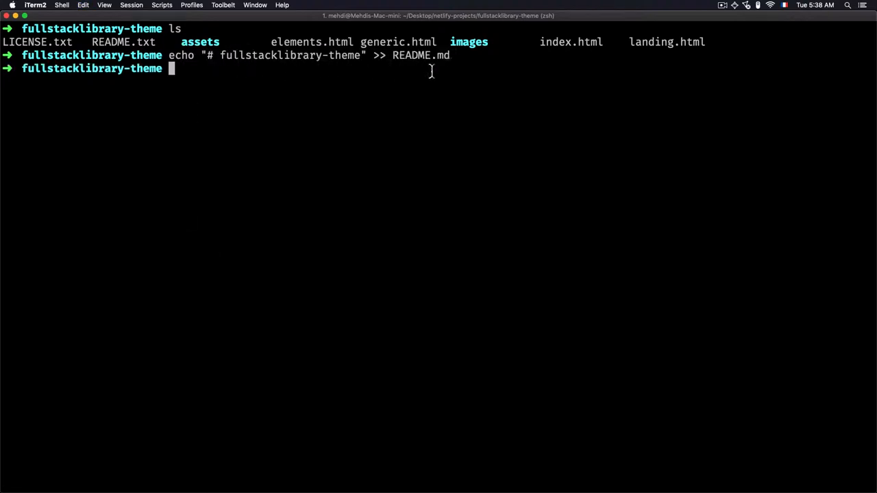
mouse_move(427, 66)
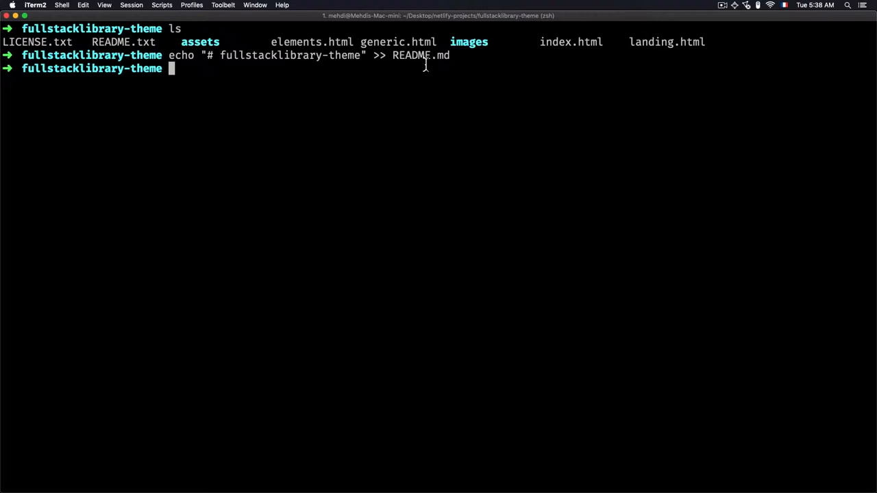
mouse_move(230, 61)
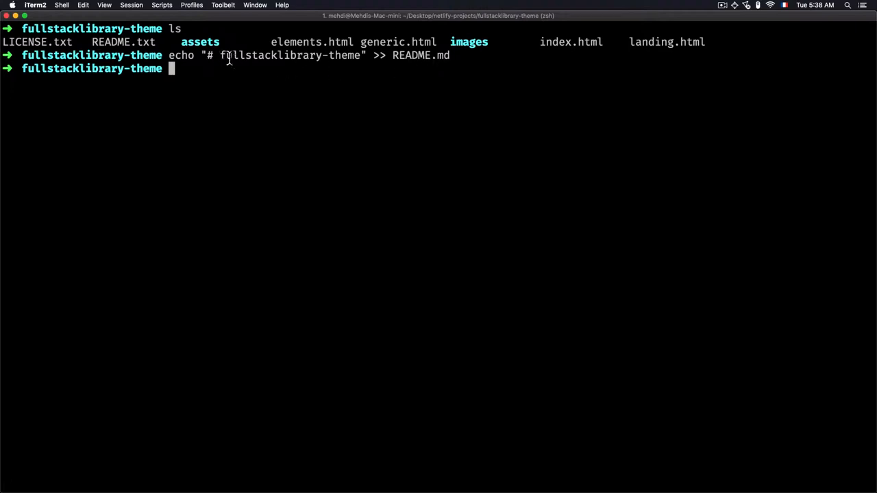
mouse_move(449, 74)
text(cat)
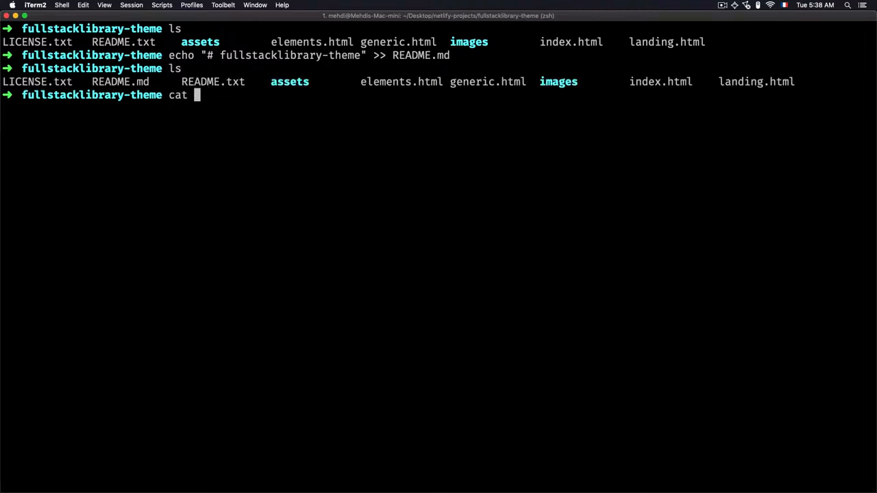
text(README.md)
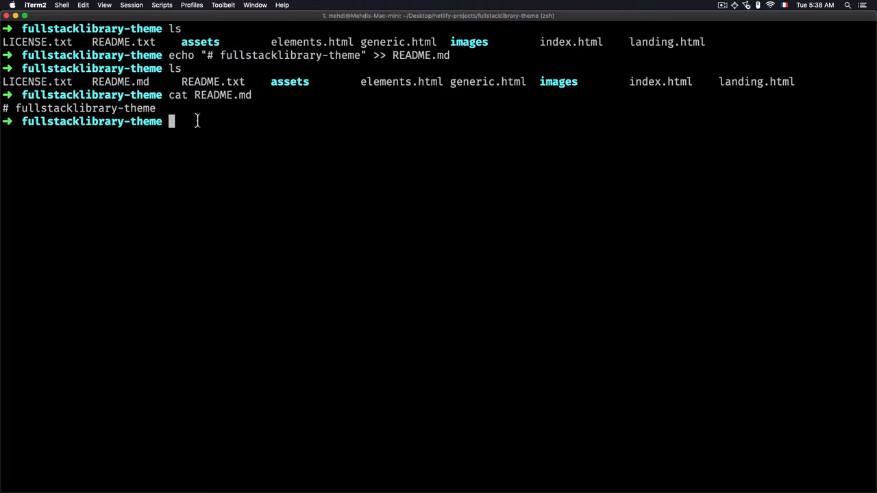
mouse_move(217, 218)
text(git init)
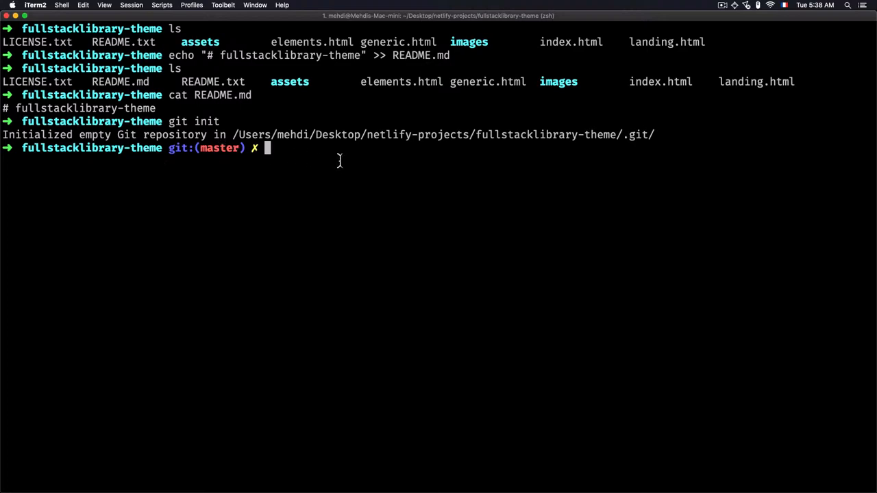
text(ls -all)
text(git)
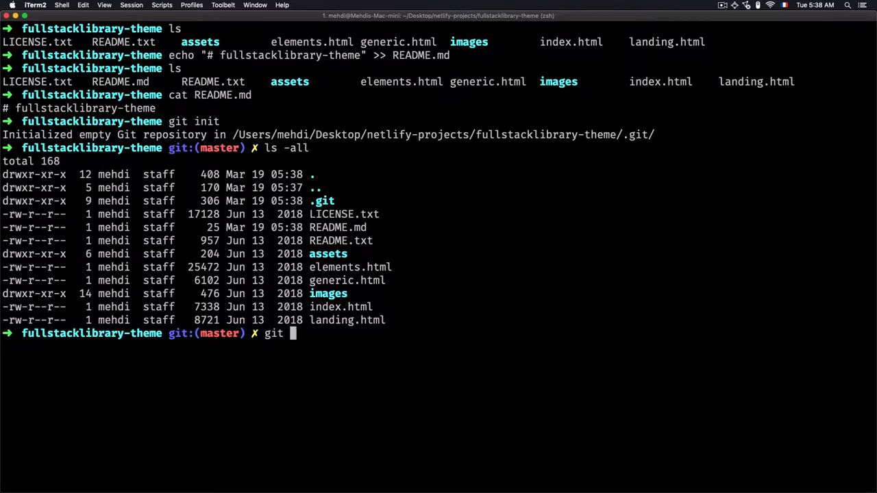
text(sta)
text( add -A)
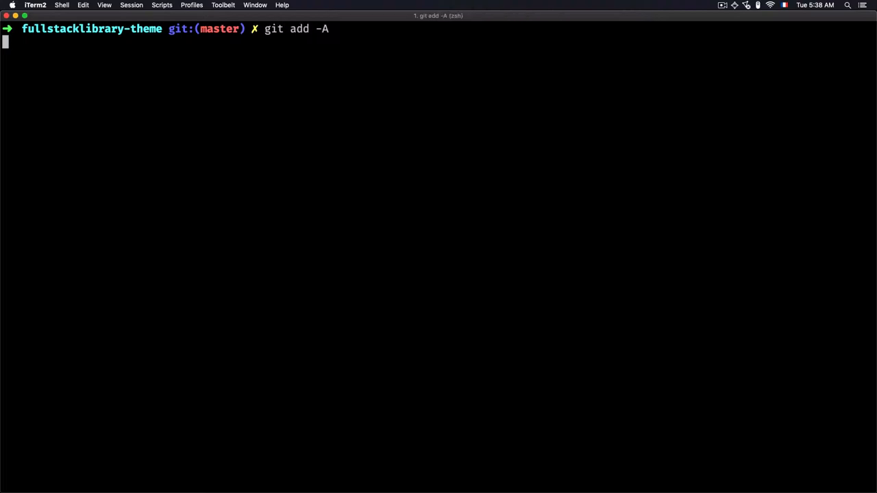
key(Enter)
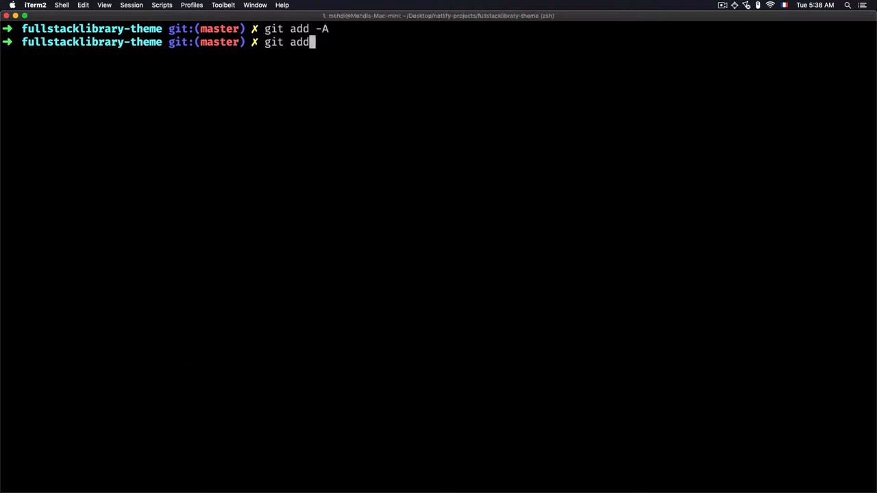
text(status)
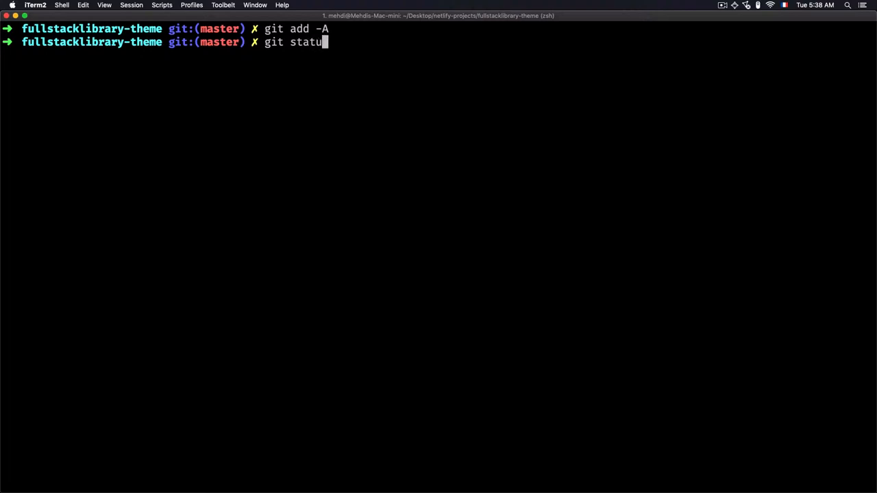
key(Enter)
text(git commit -m ")
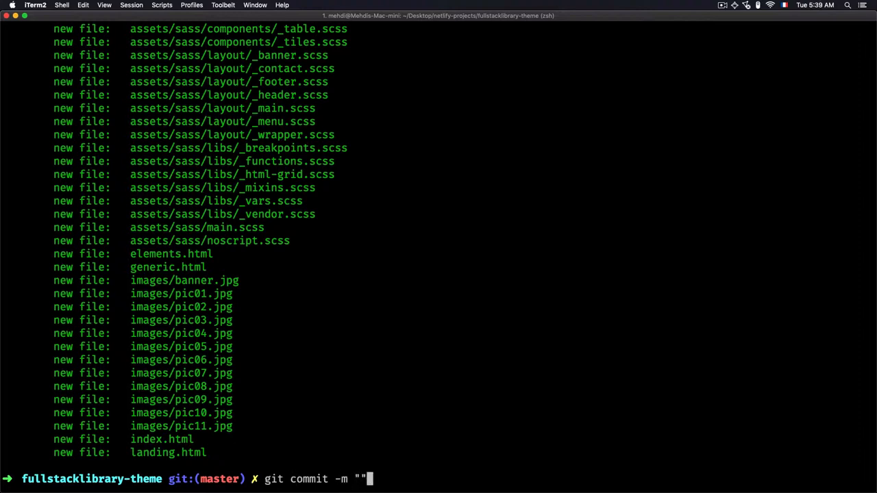
Commit as "Initial commit", add the GitHub remote and prepare git push -u origin master
text(Initial)
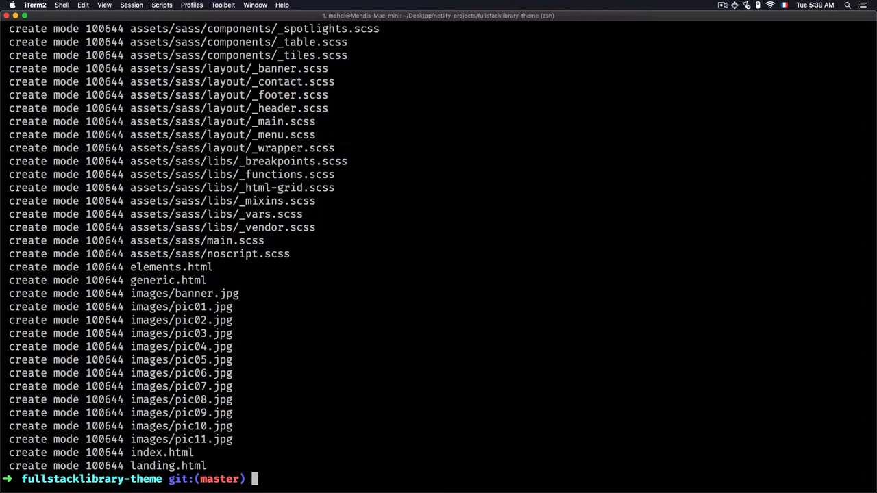
text(git push -u ori)
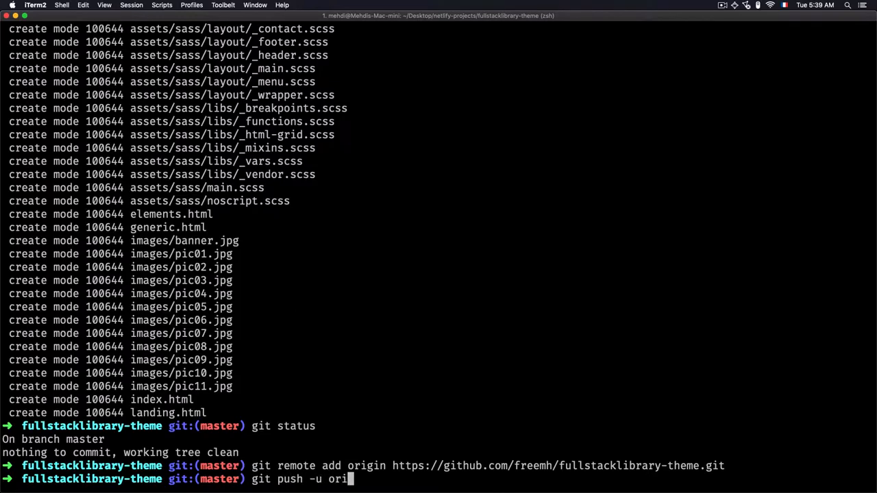
text(gin master)
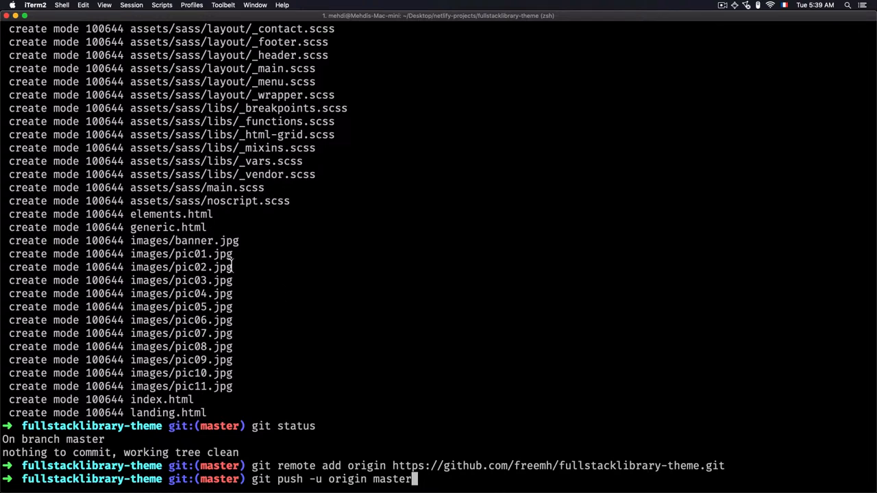
mouse_move(419, 401)
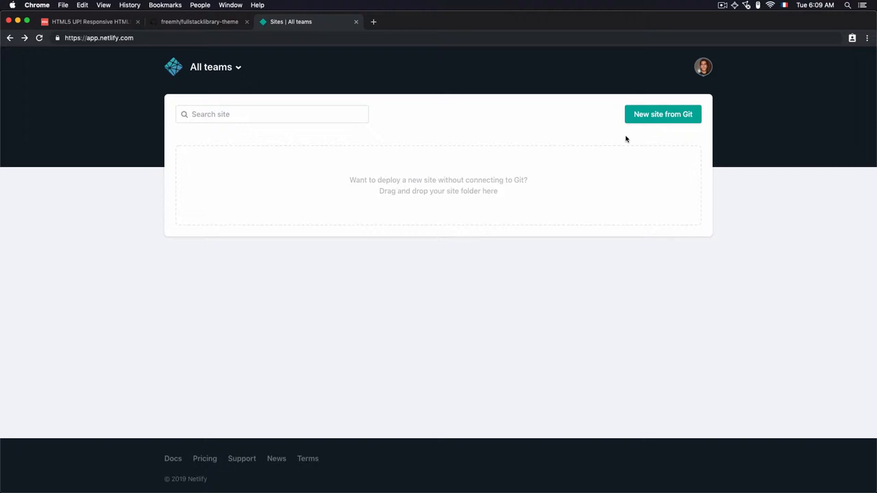
Start a new site from Git via GitHub and install Netlify on only the fullstacklibrary-theme repo
click(663, 114)
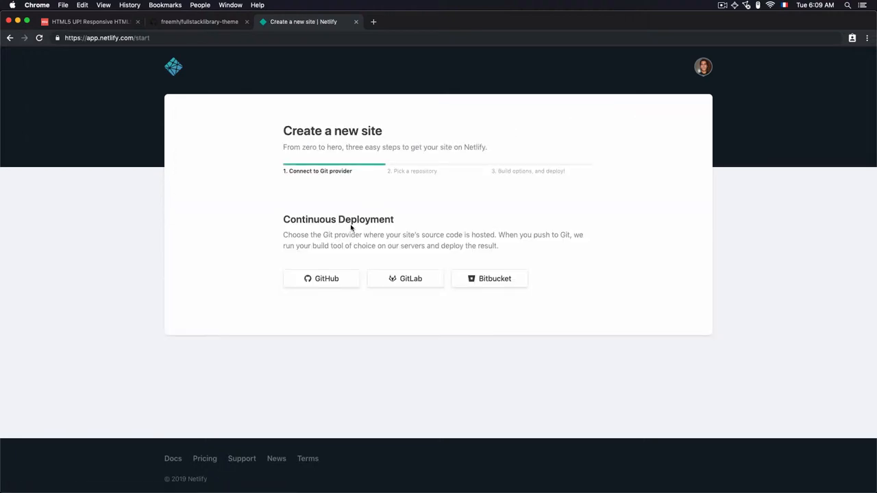
click(321, 278)
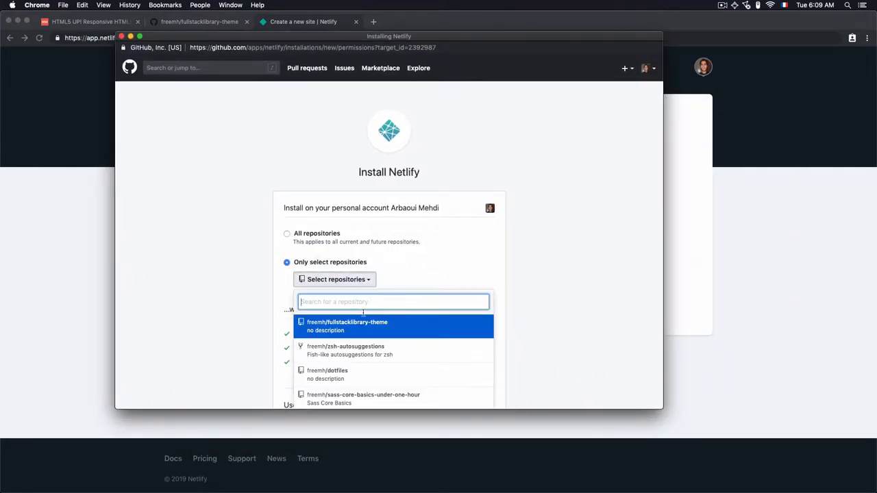
click(348, 322)
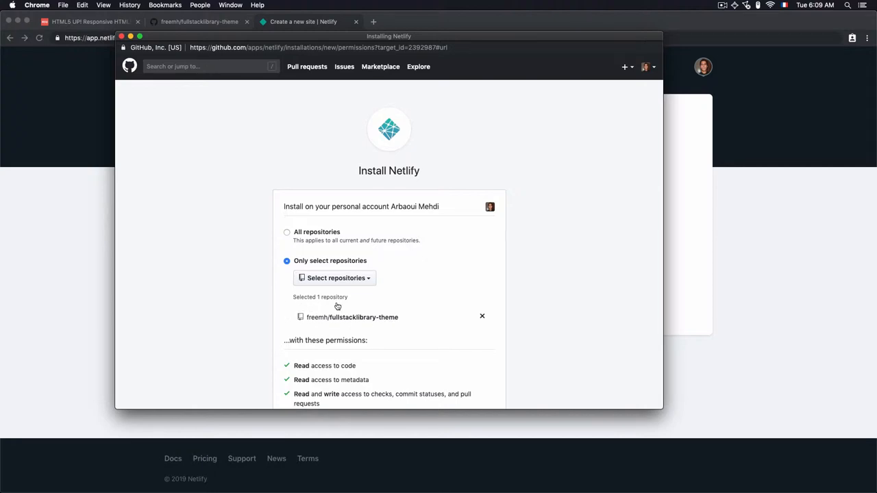
scroll(down, 3)
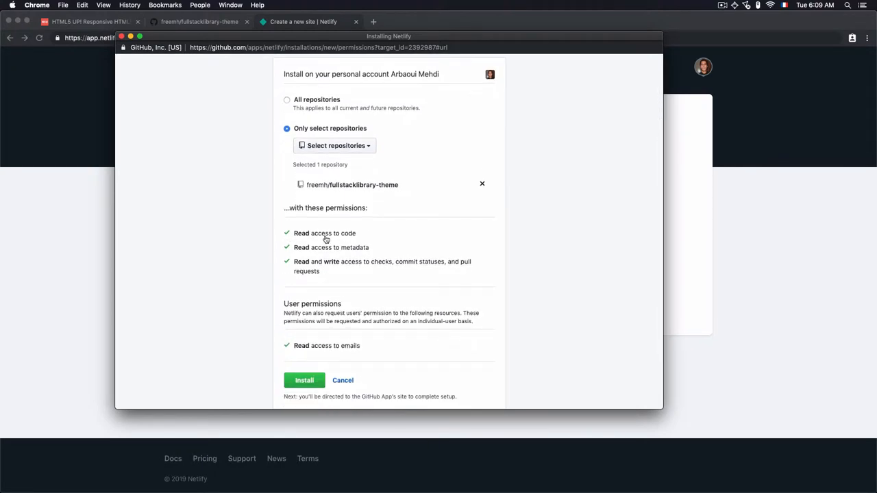
mouse_move(349, 251)
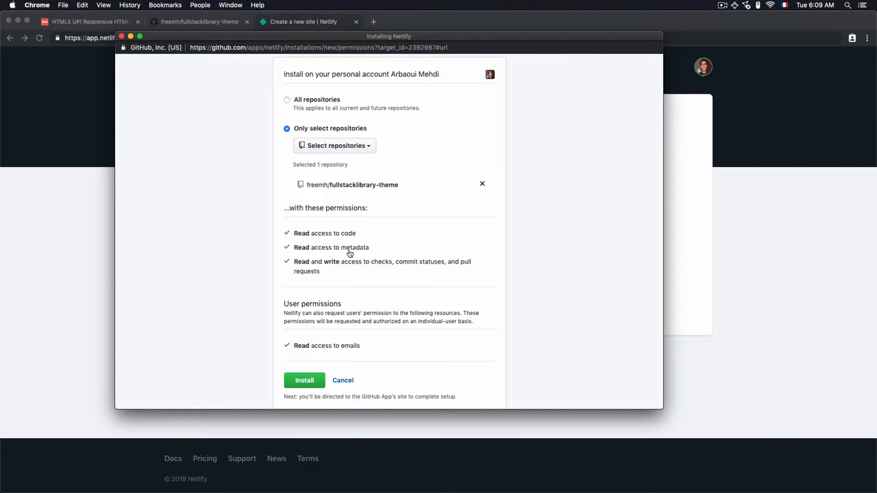
click(304, 381)
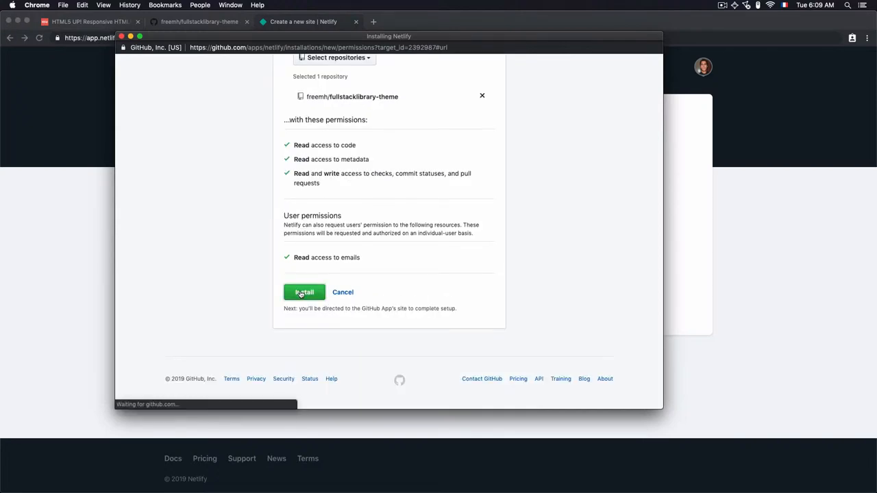
click(304, 292)
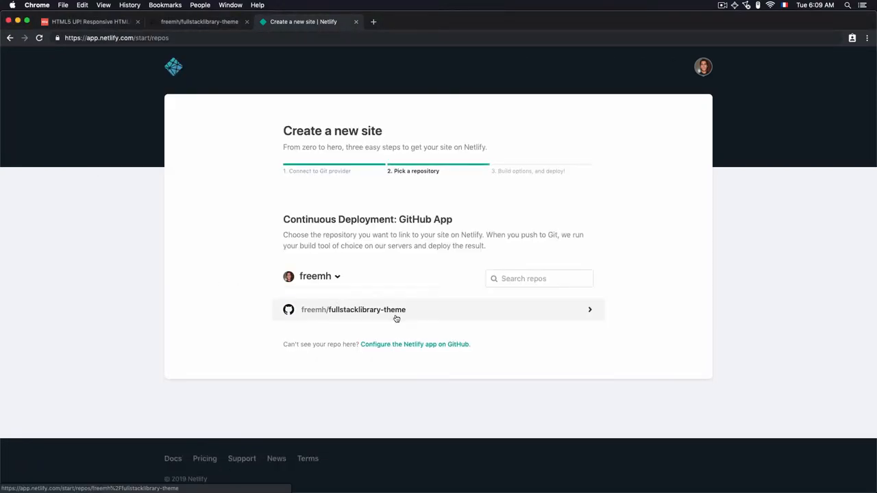
mouse_move(392, 315)
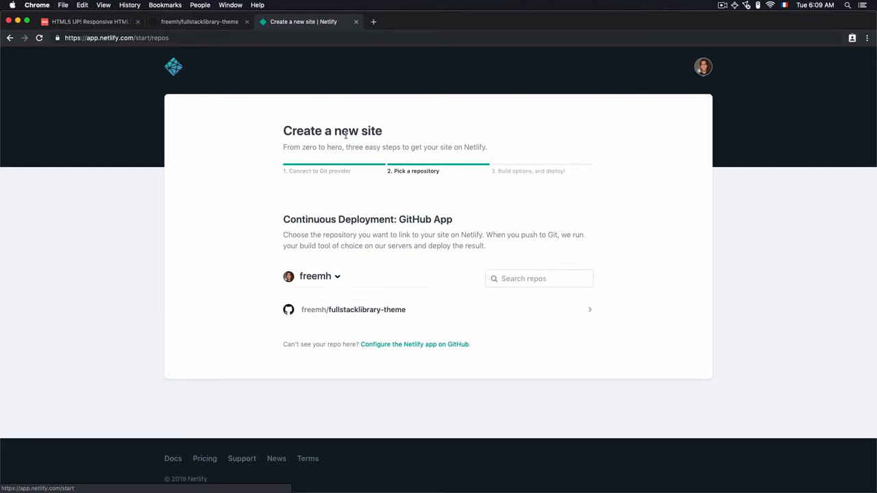
Pick the fullstacklibrary-theme repo, keep master branch with empty build settings, and deploy the site
click(351, 310)
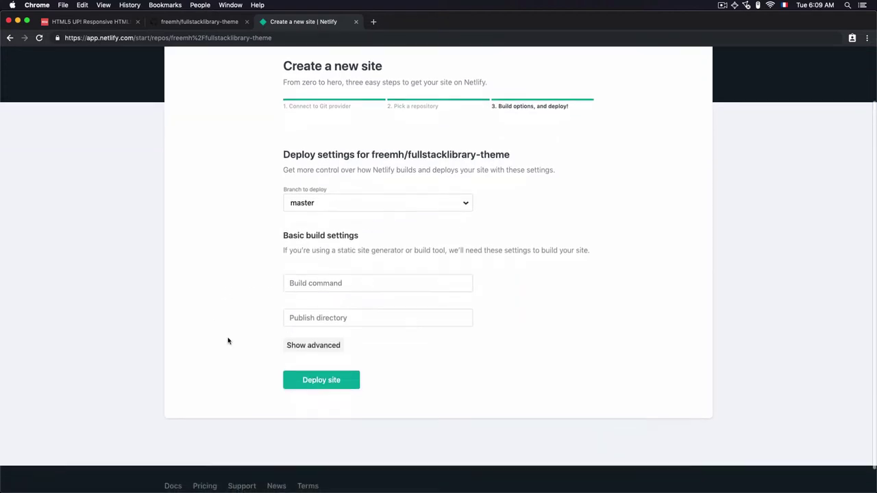
mouse_move(316, 200)
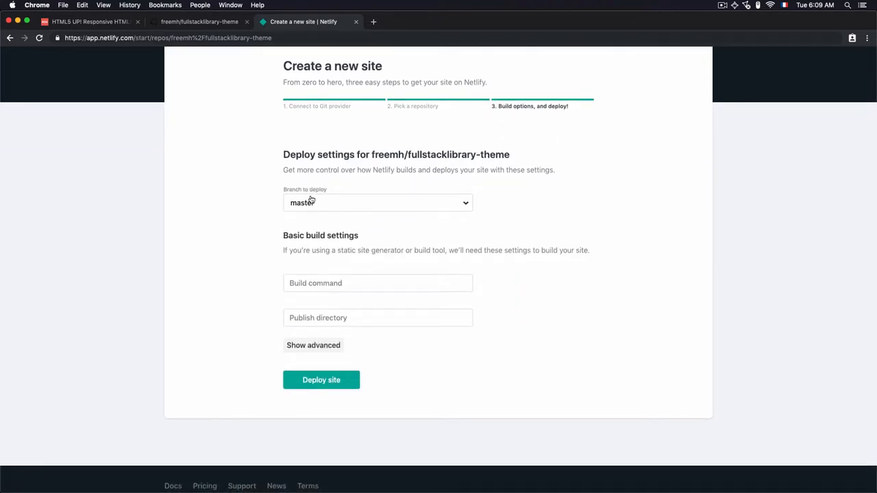
mouse_move(322, 214)
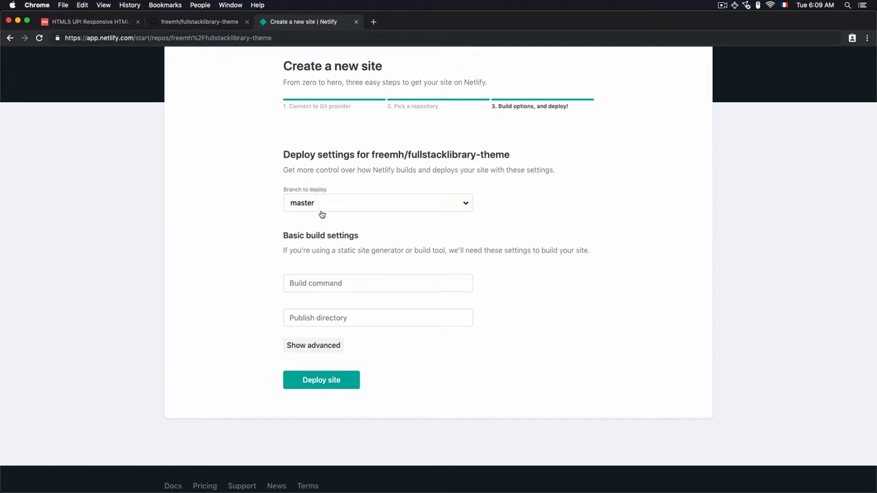
mouse_move(354, 209)
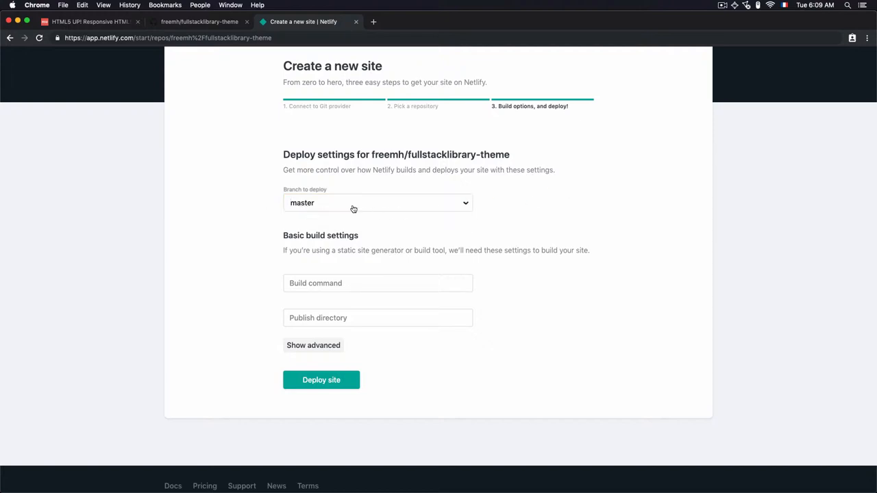
click(378, 203)
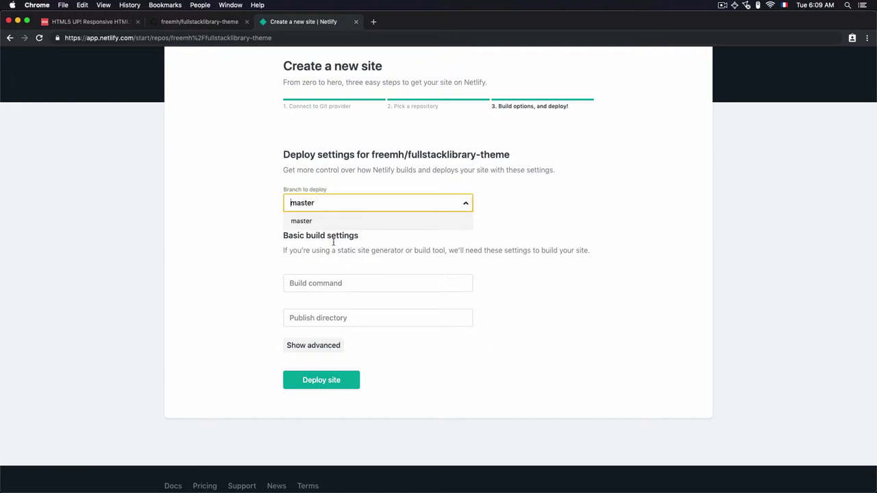
click(301, 221)
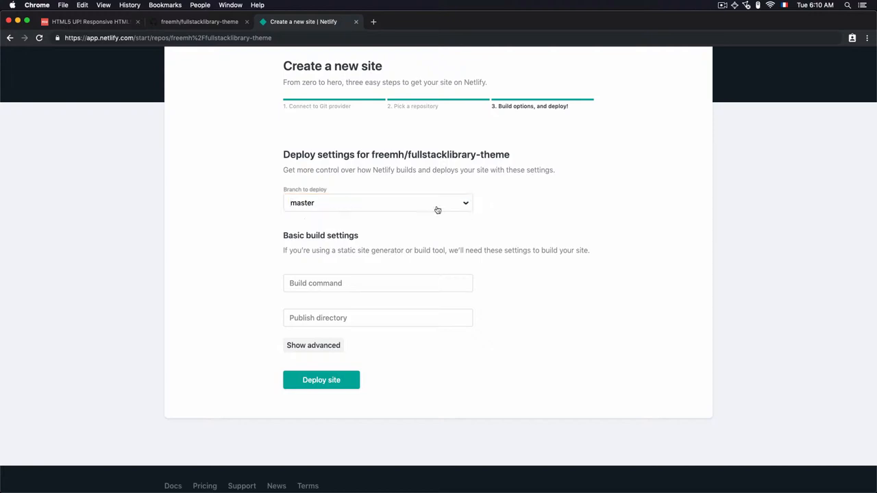
mouse_move(303, 208)
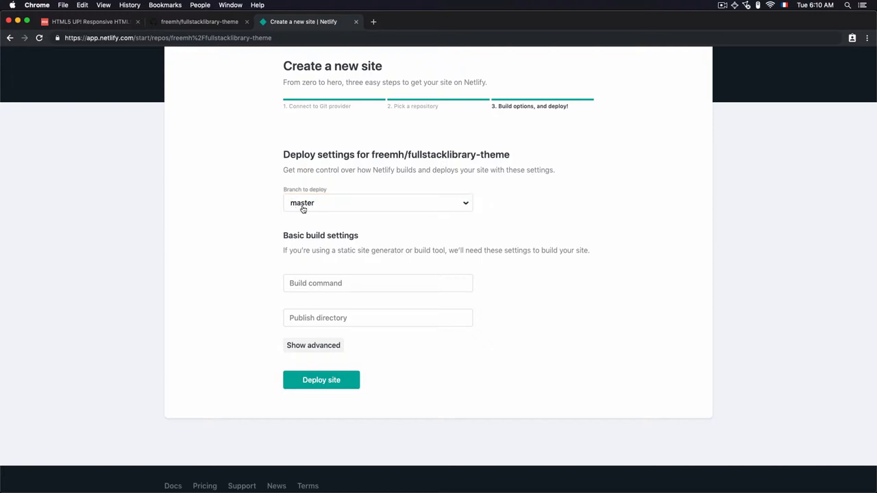
scroll(down, 3)
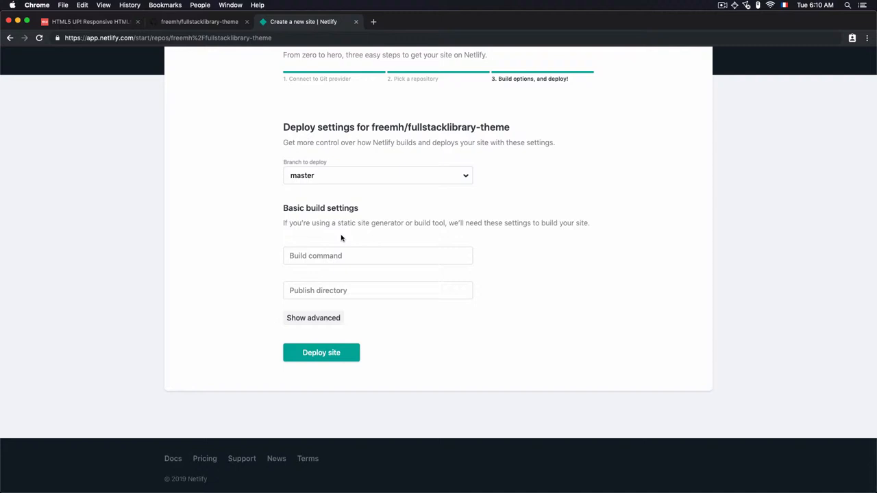
mouse_move(458, 336)
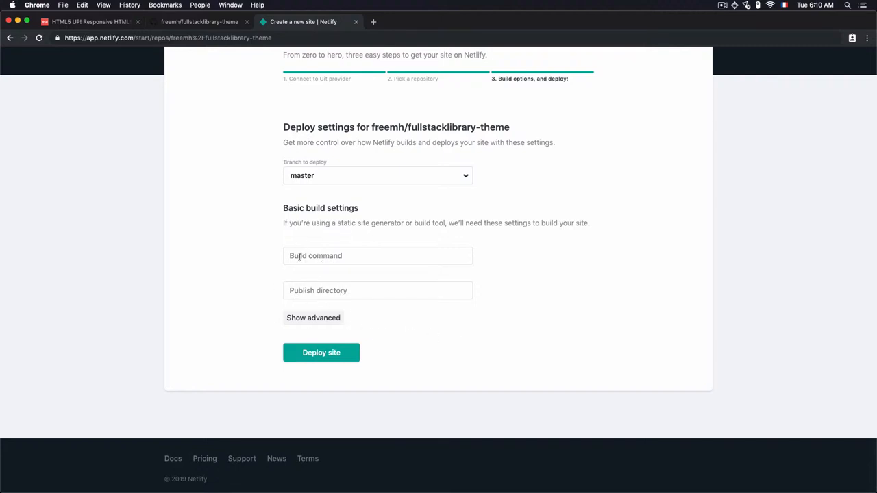
mouse_move(335, 357)
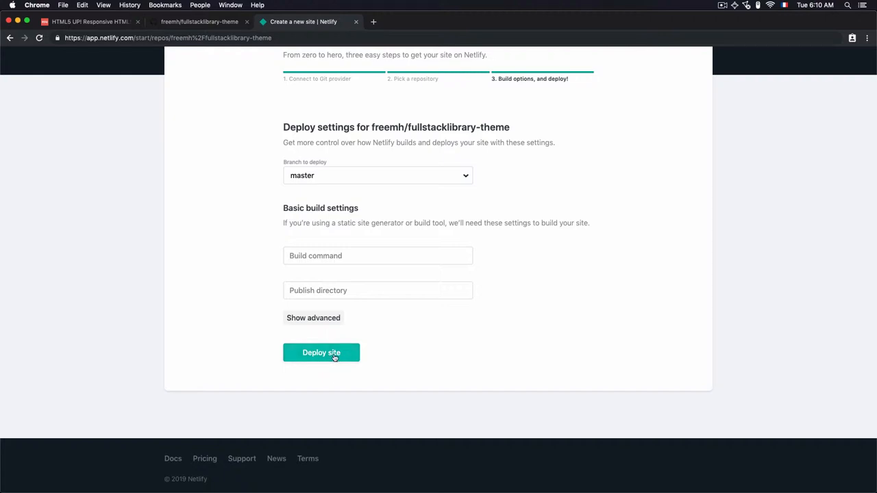
click(321, 353)
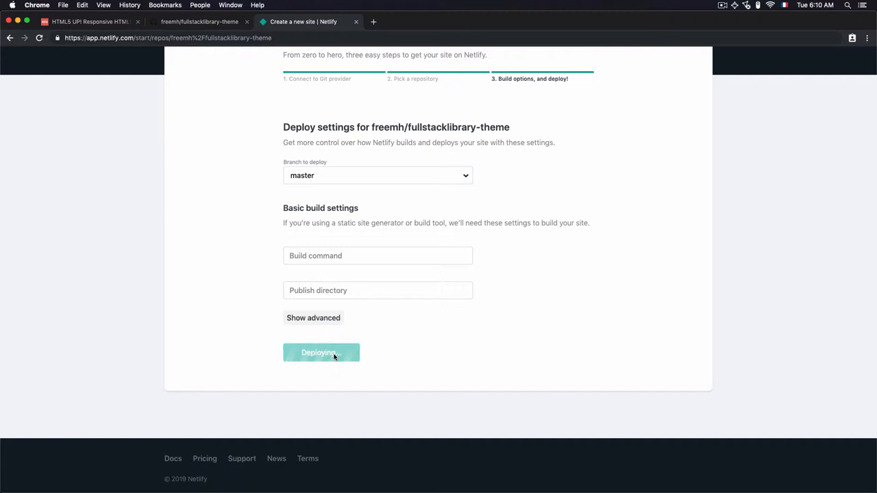
Open the deployed site's netlify.com URL showing the Forty home page, glancing at the repo tab
click(321, 353)
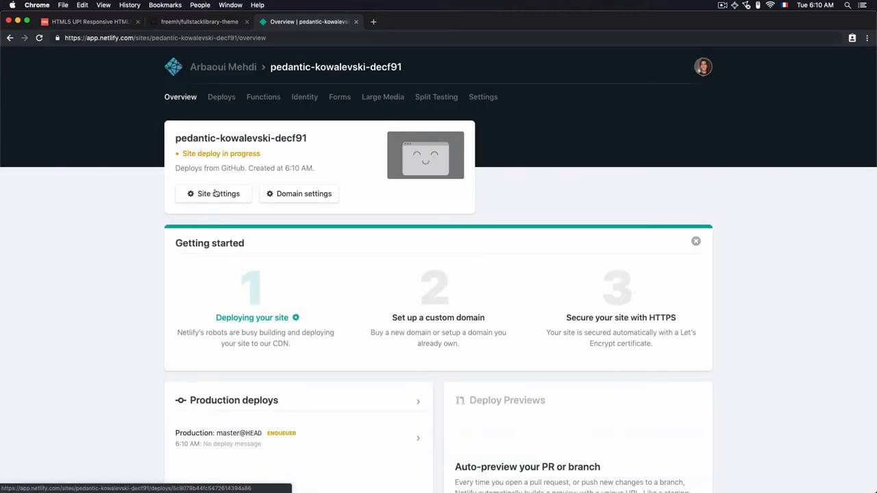
mouse_move(297, 295)
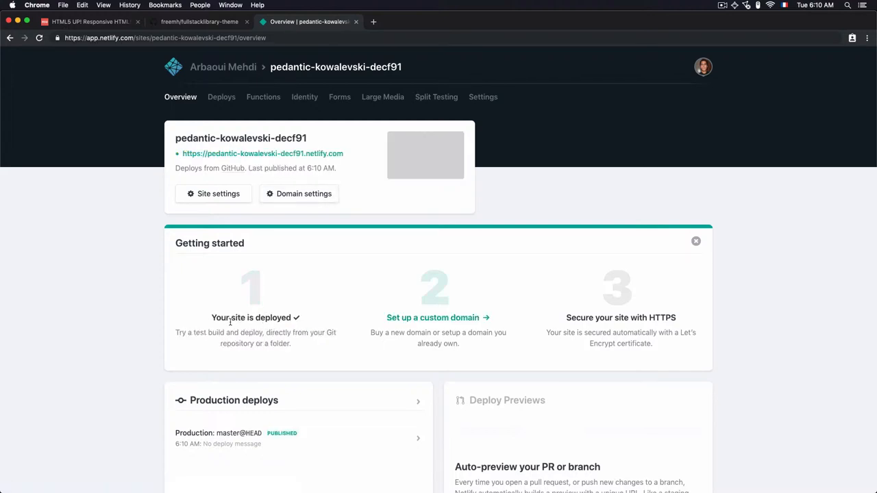
mouse_move(263, 157)
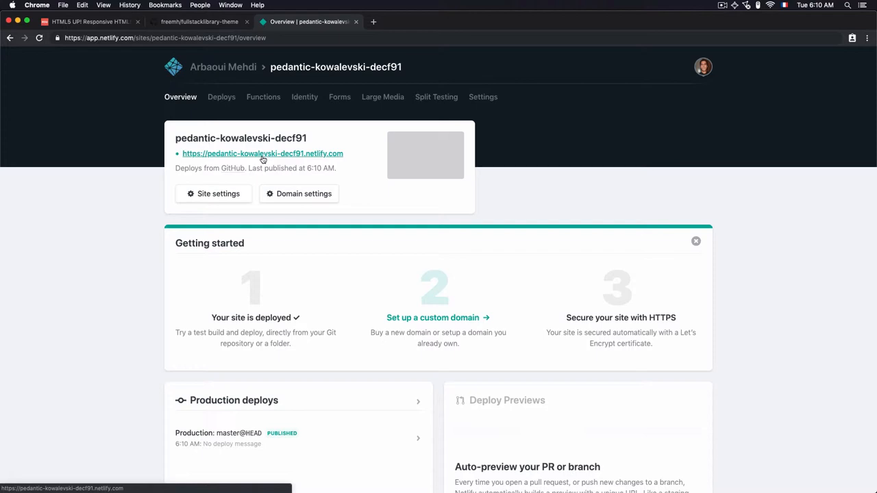
mouse_move(301, 158)
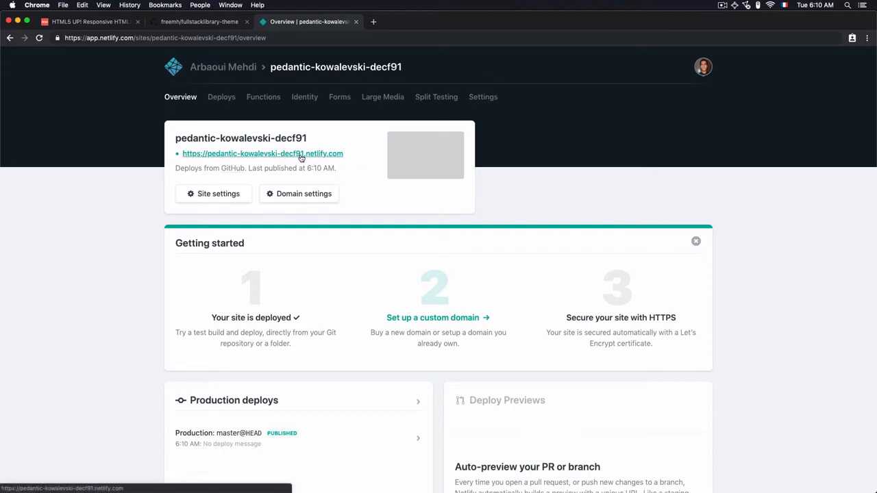
click(263, 154)
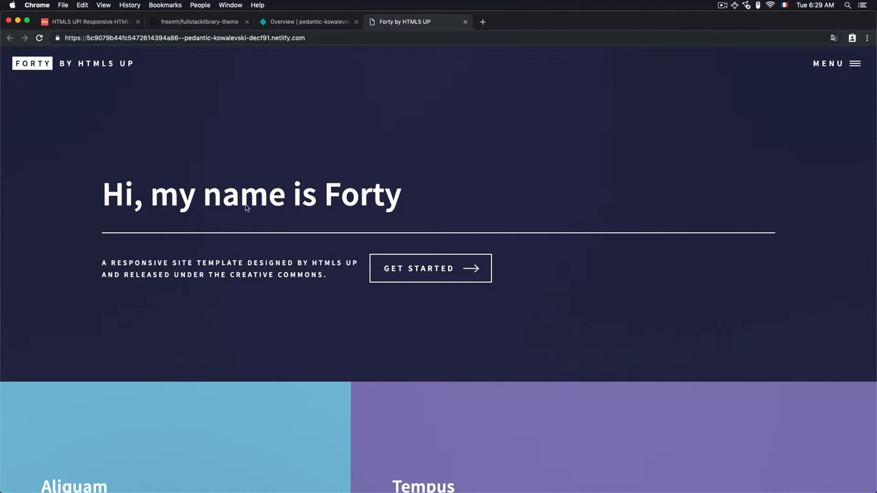
mouse_move(233, 78)
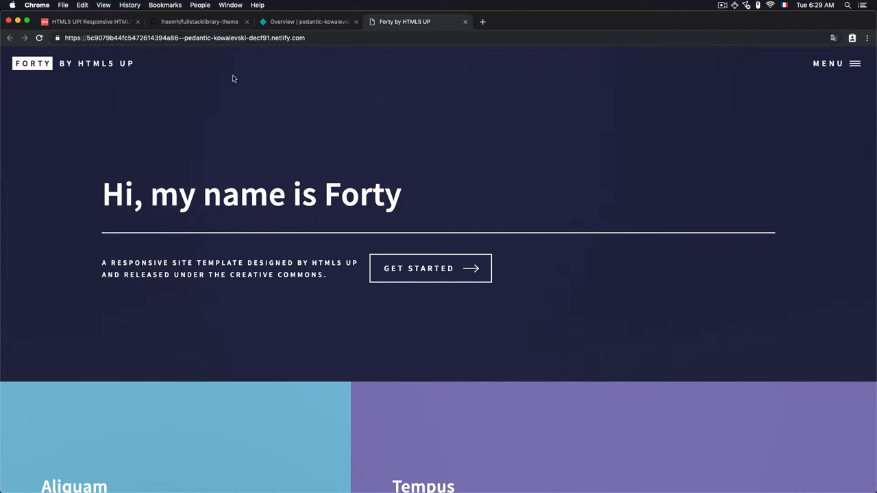
click(203, 22)
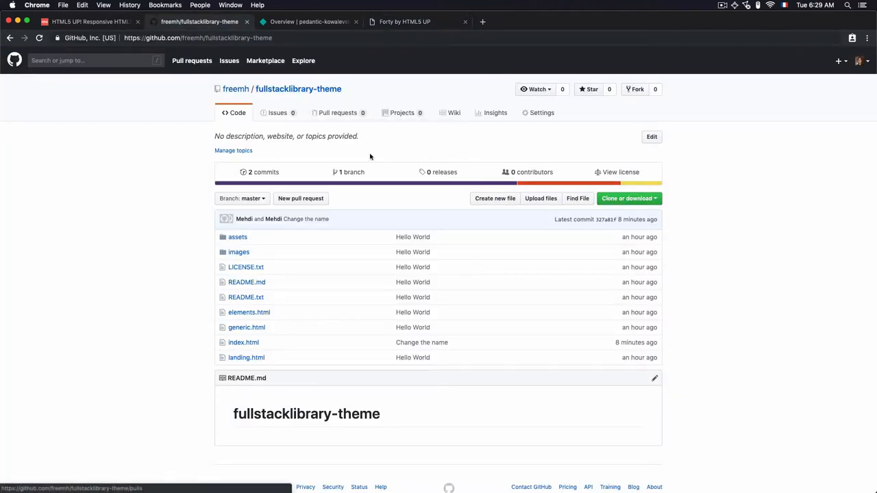
click(403, 22)
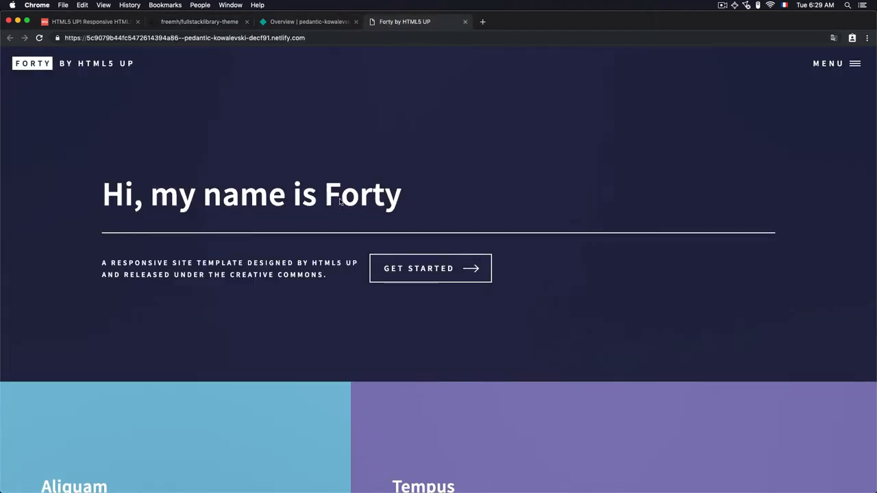
mouse_move(121, 203)
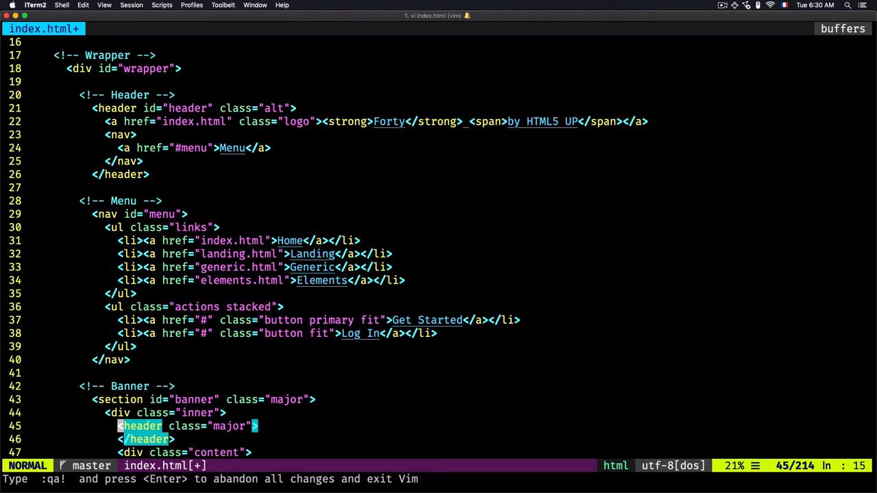
Add <h1>Hello</h1> under the banner header in index.html in vim
text(<h1>)
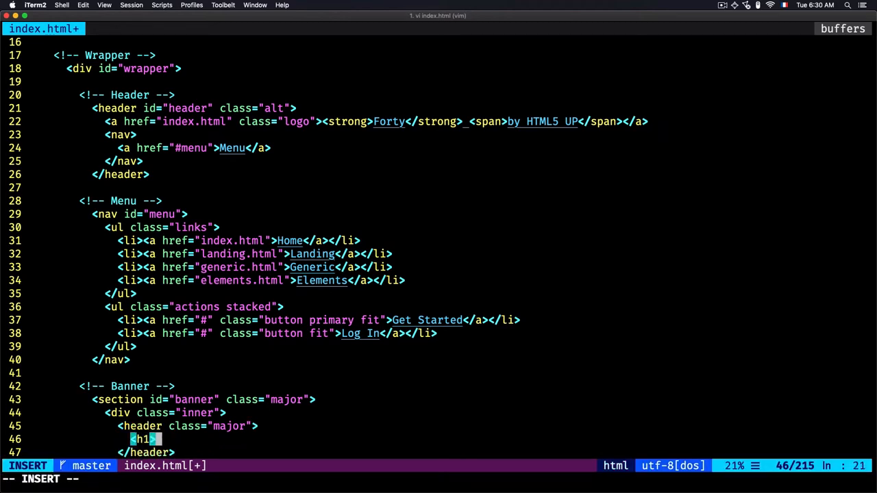
text(</h1>)
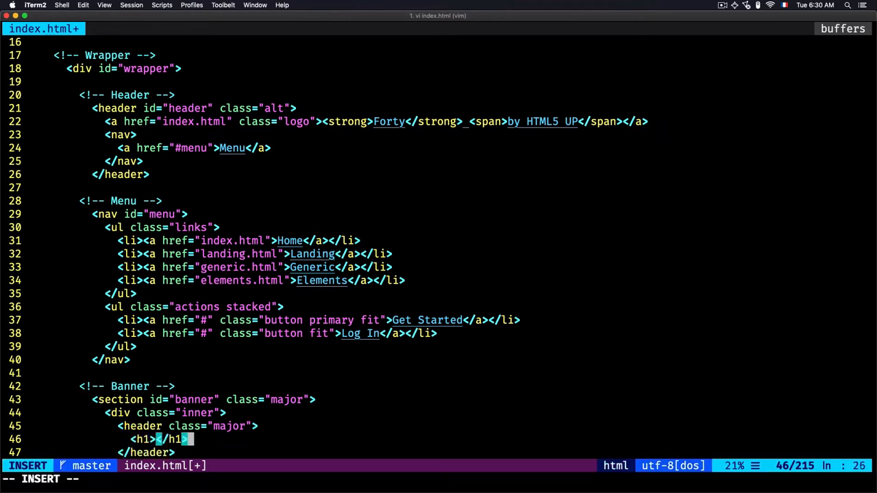
text(Hello)
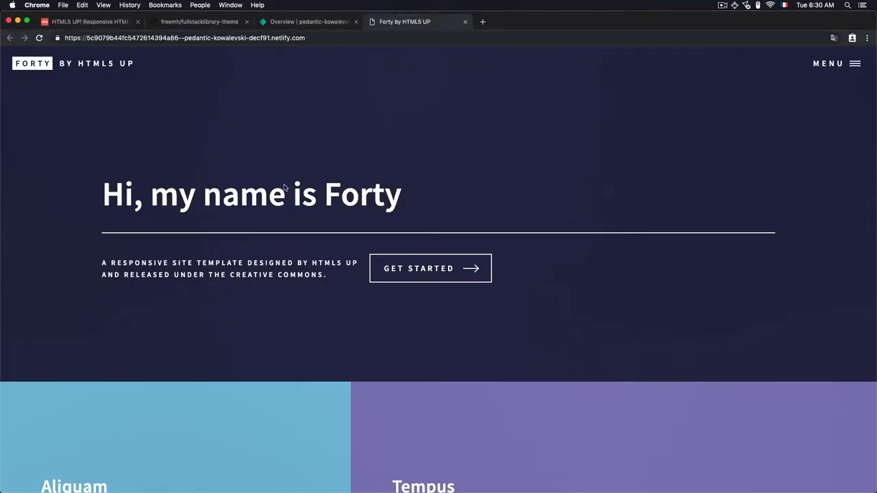
View the live site still showing the original "Hi, my name is Forty" banner
click(833, 38)
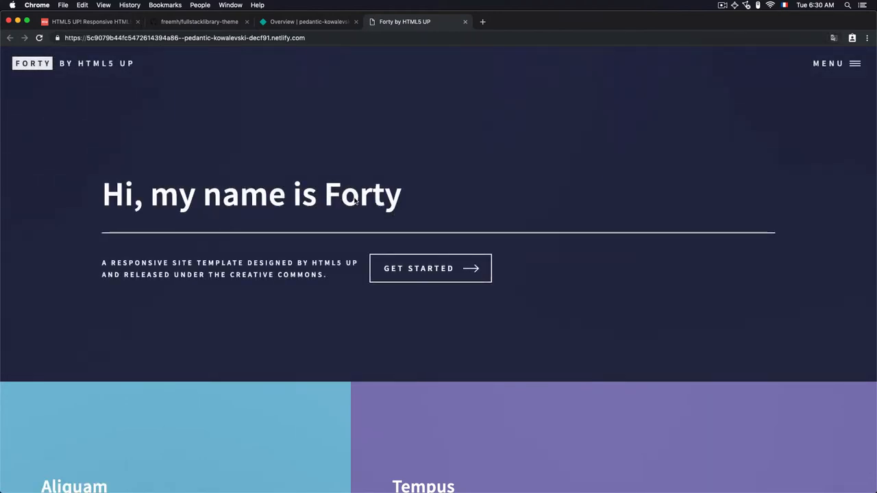
mouse_move(253, 99)
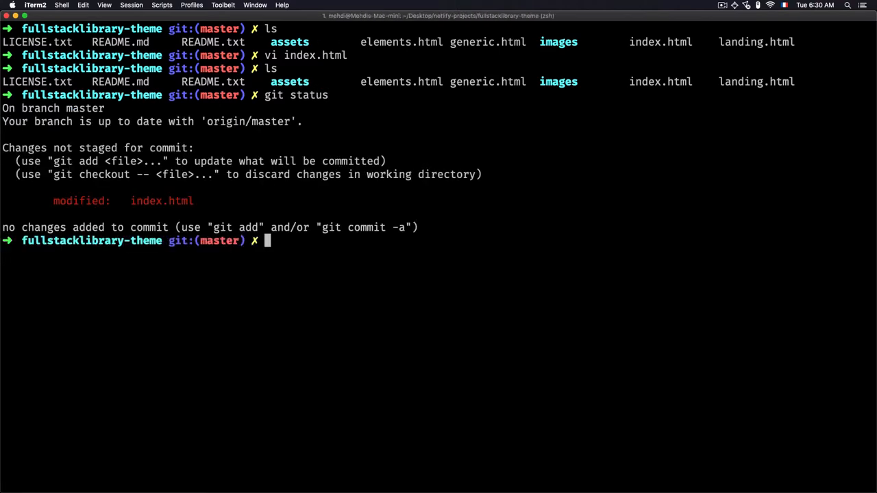
Commit the edit as "change the title" and push with git push -u origin master
text(git c)
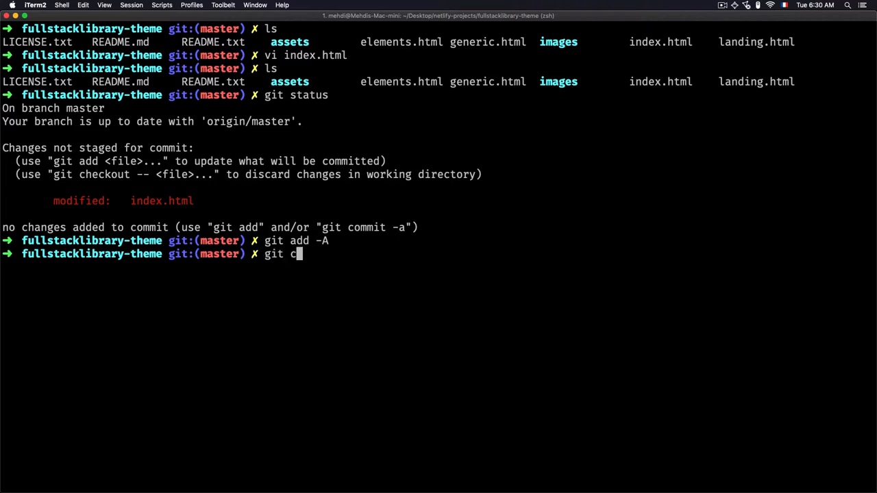
text(ommit -)
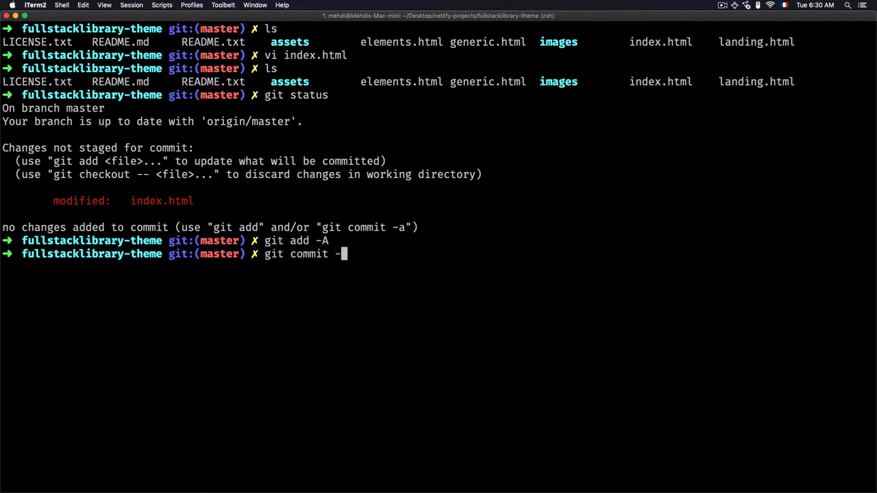
text(m ")
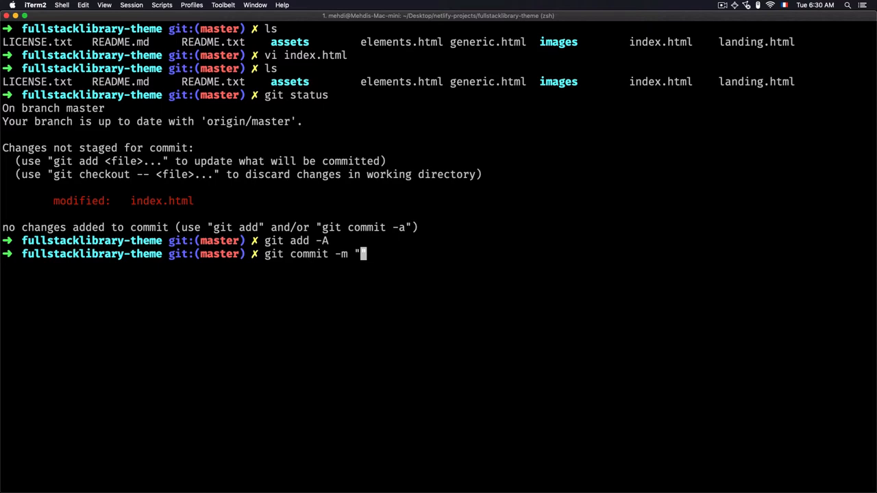
text(change the title)
text(git)
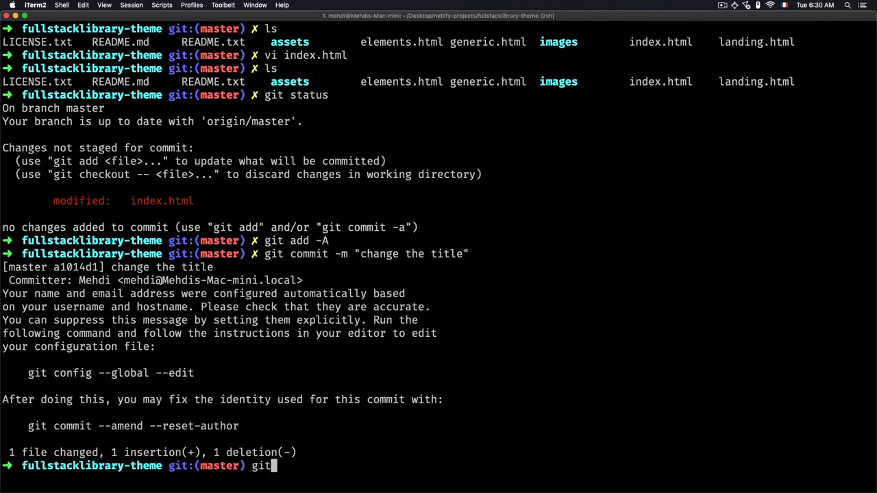
text(push -u)
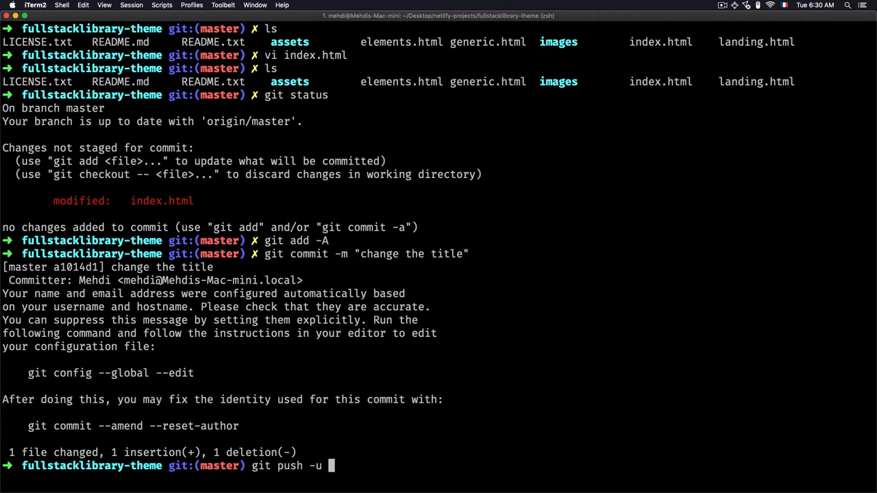
text(origin)
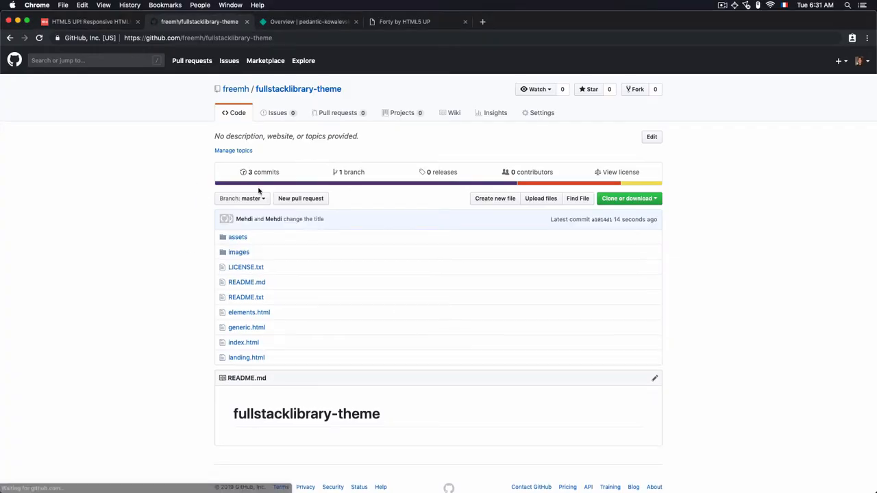
Check the repository's commit history and the Netlify site overview after the push
click(263, 172)
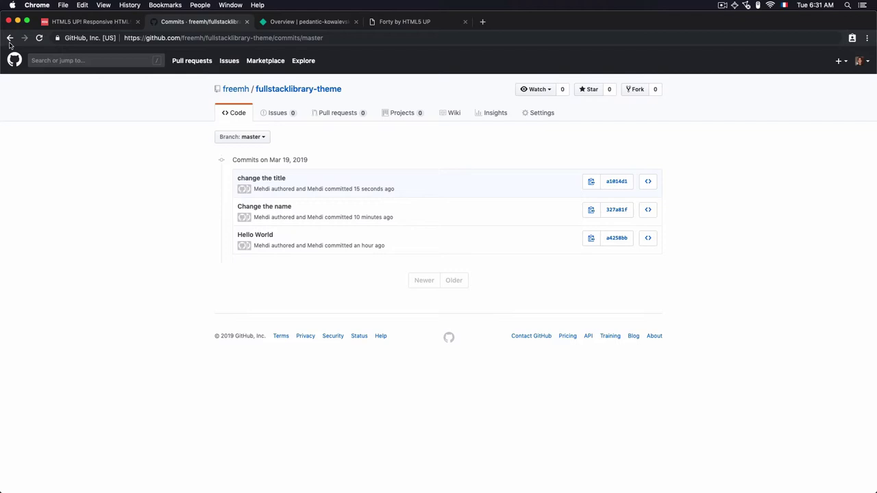
click(11, 38)
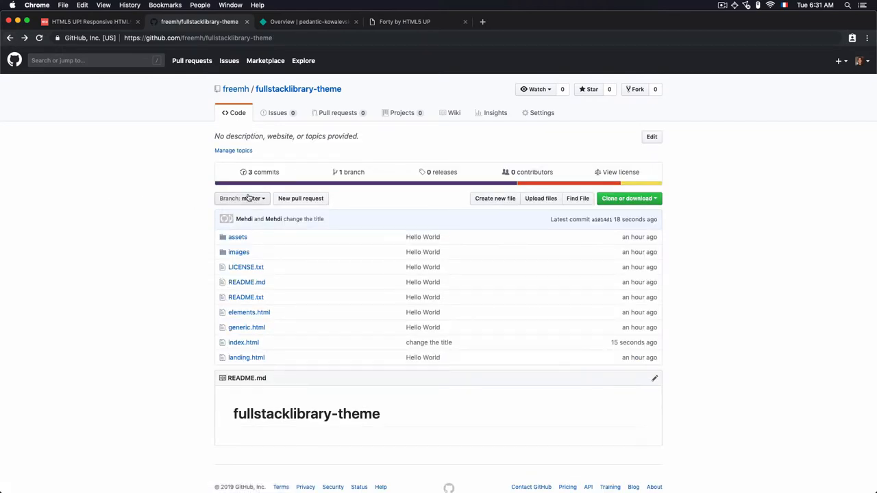
mouse_move(244, 219)
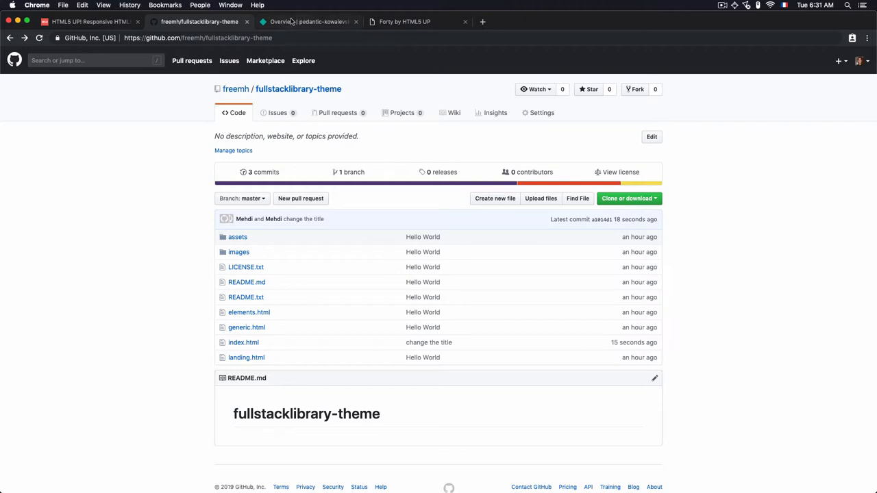
click(304, 22)
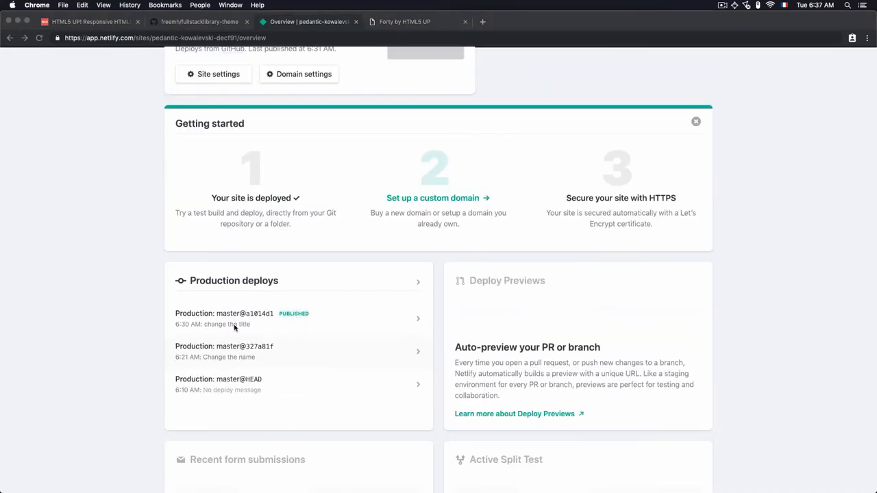
mouse_move(266, 329)
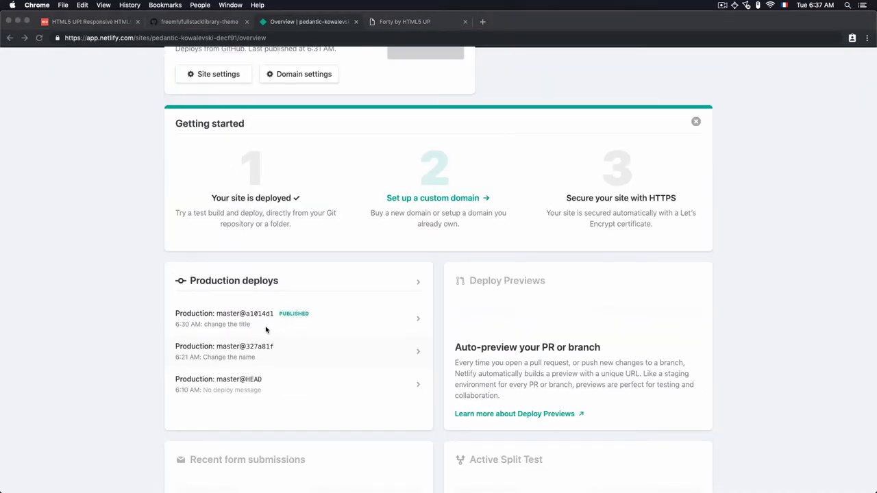
click(199, 22)
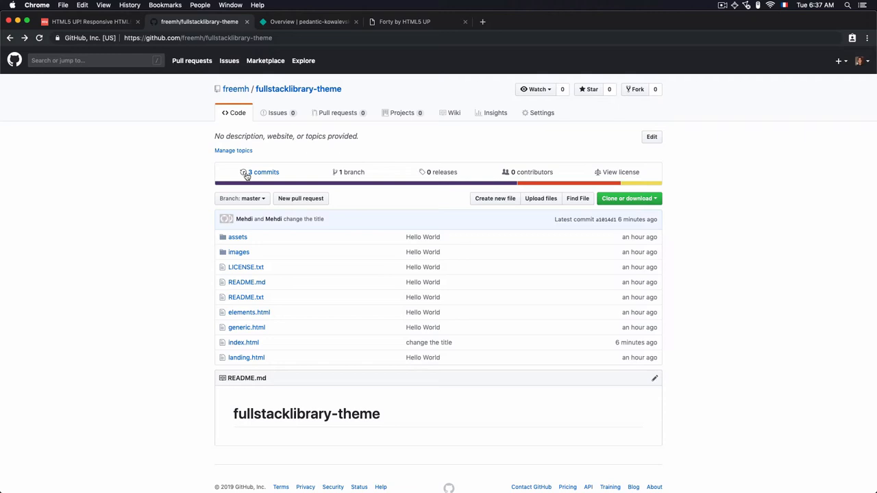
View the 'change the title' commit diff showing the index.html heading now Hello World!
click(264, 173)
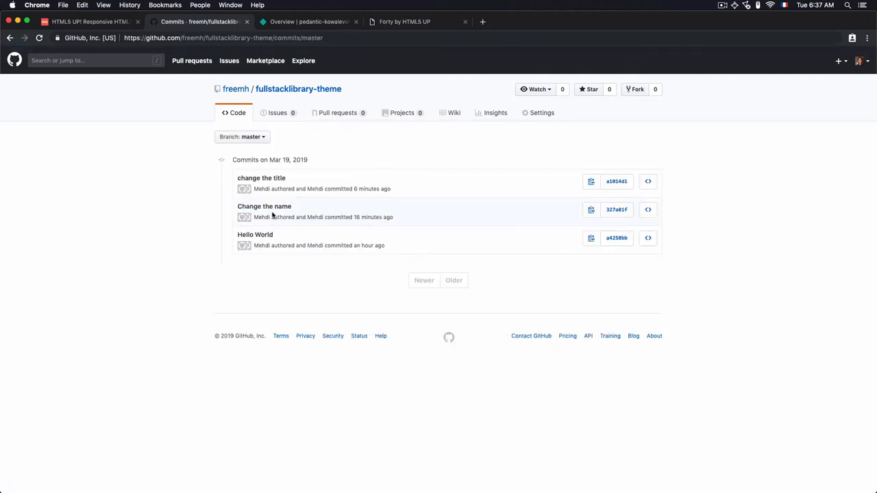
click(617, 180)
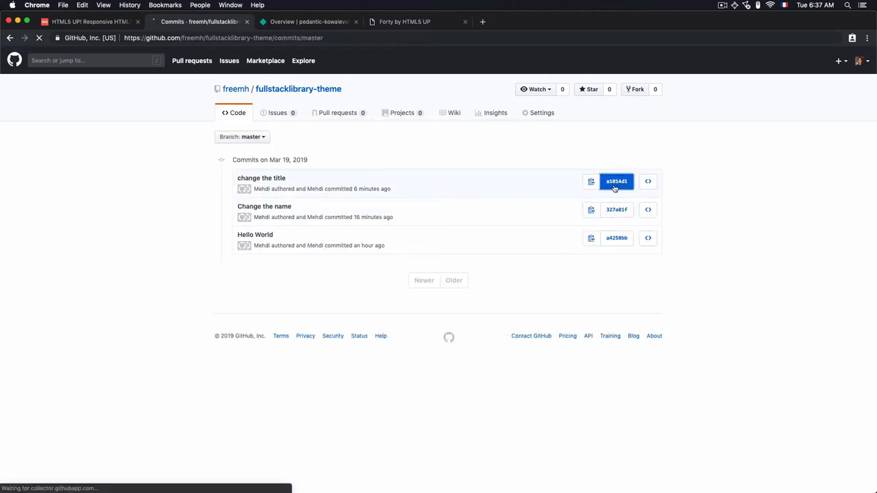
click(617, 181)
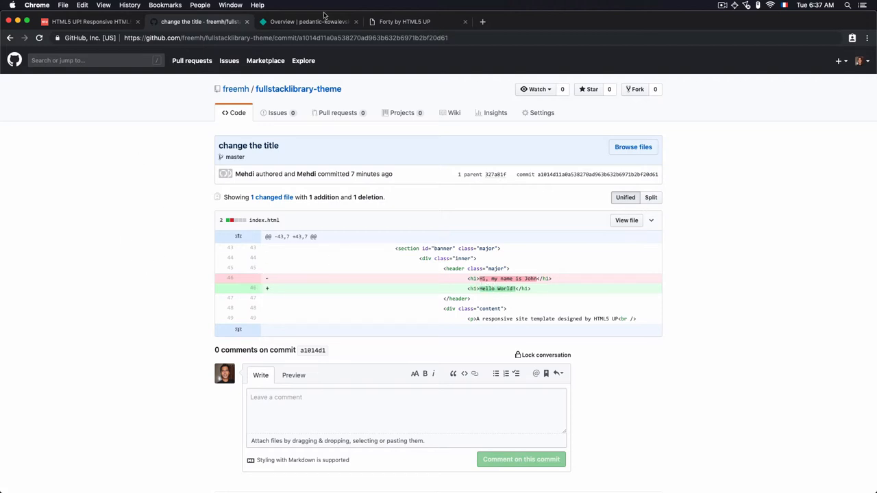
Preview the published deploy's live site showing Hello World!, then return to the overview
click(309, 22)
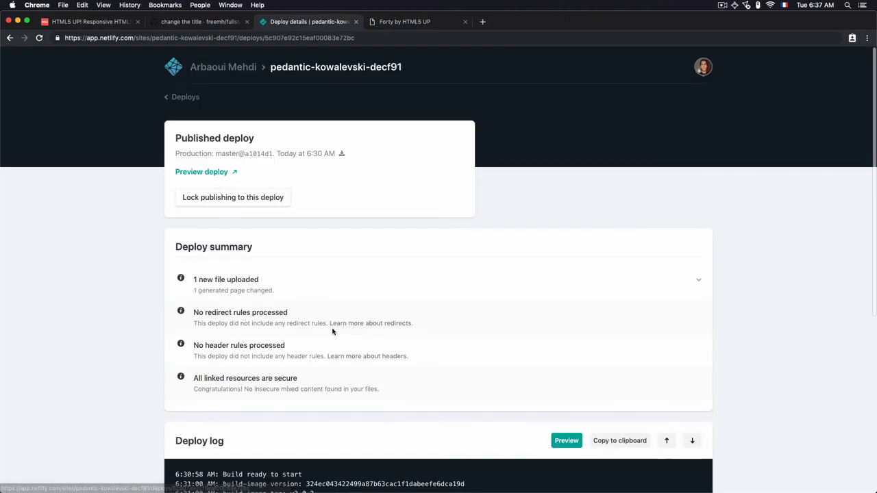
mouse_move(212, 174)
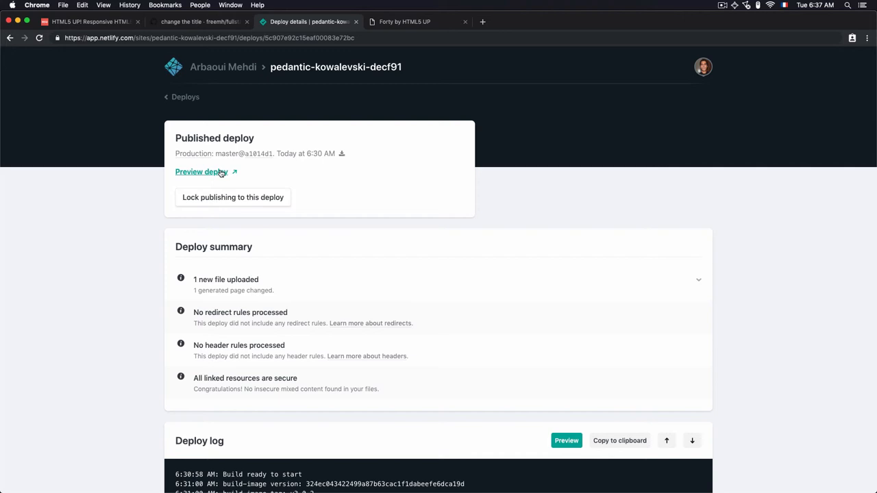
click(200, 171)
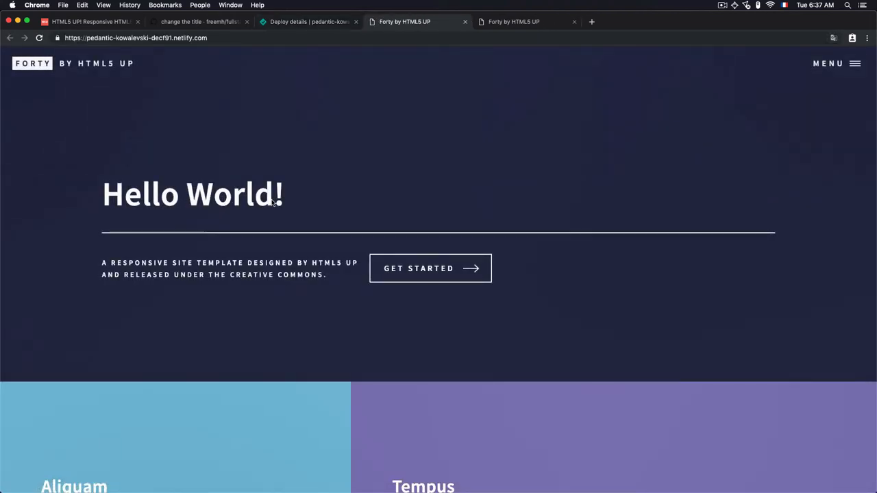
click(309, 22)
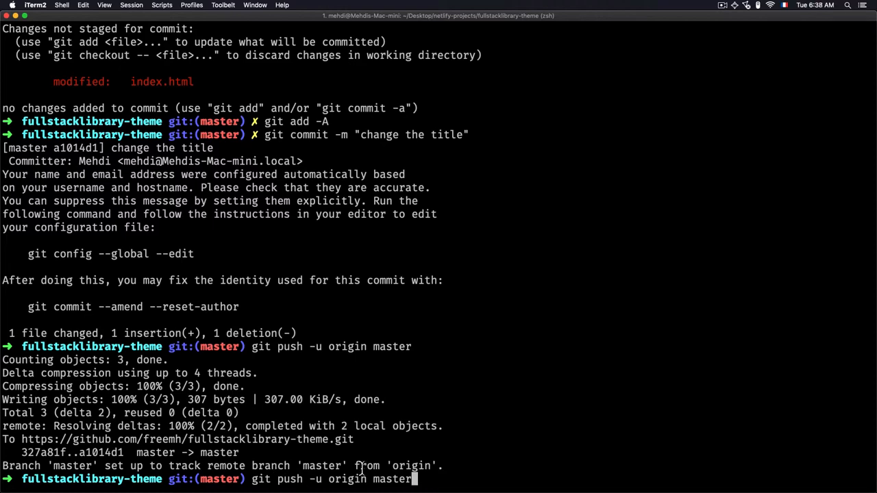
mouse_move(348, 470)
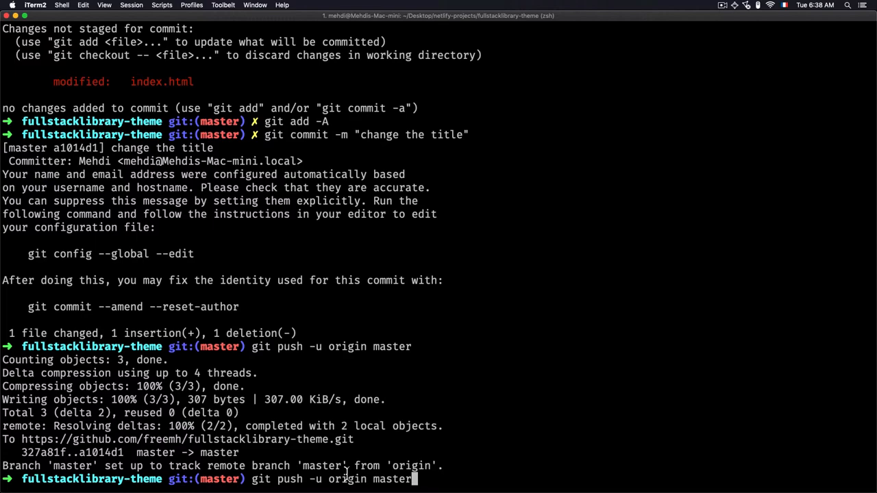
mouse_move(424, 463)
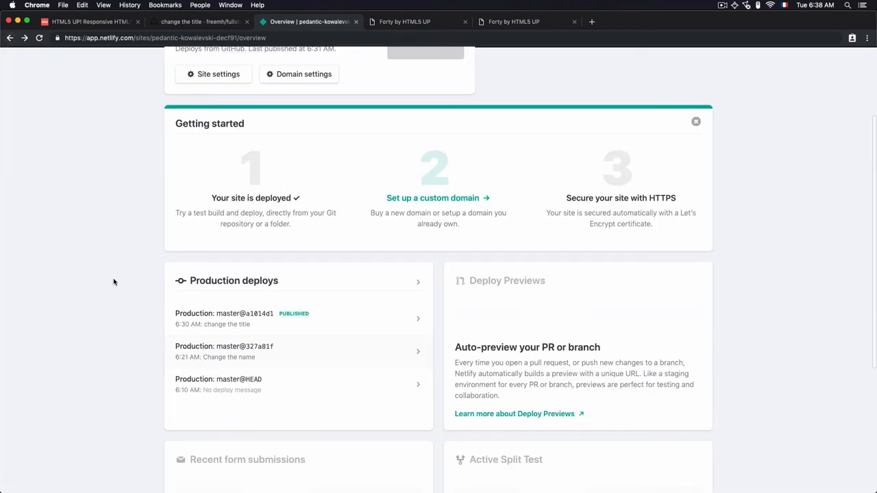
Publish the oldest master@HEAD deploy so the live heading reverts to Hi, my name is Forty
scroll(down, 3)
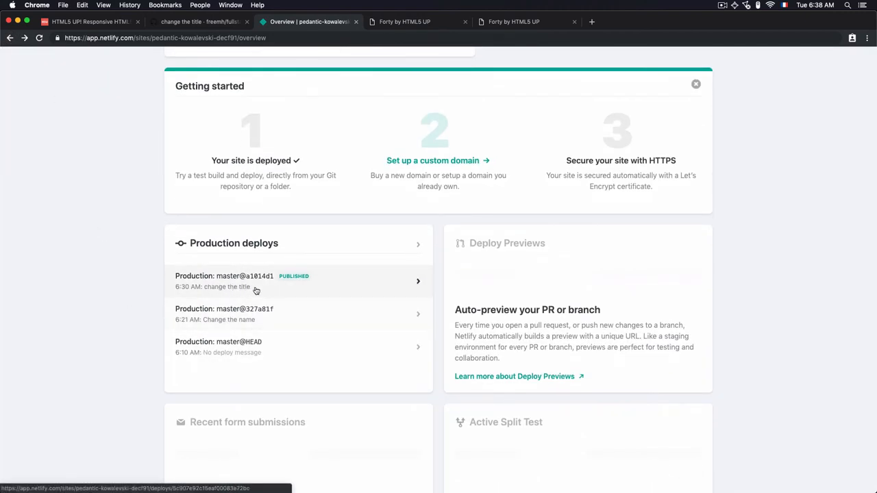
mouse_move(287, 360)
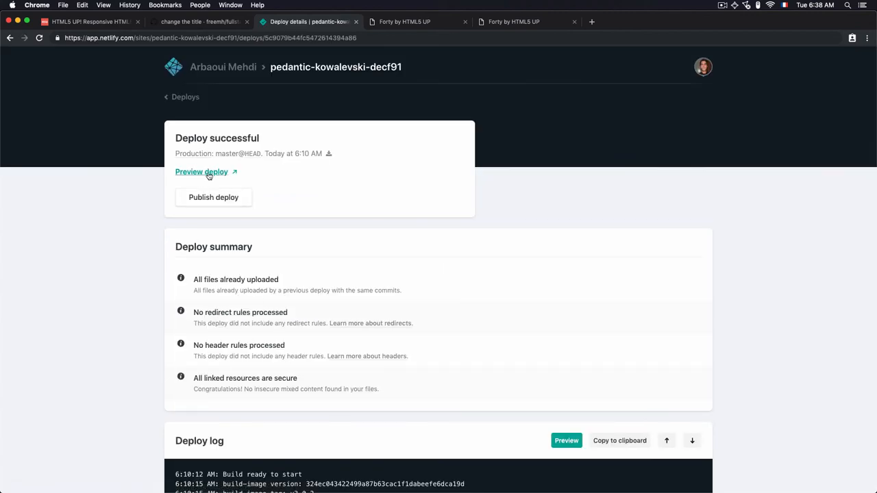
click(201, 173)
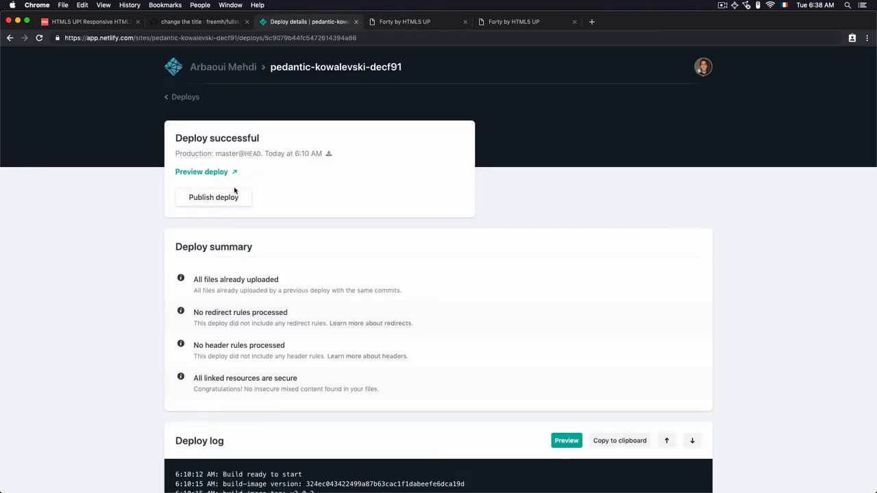
click(214, 197)
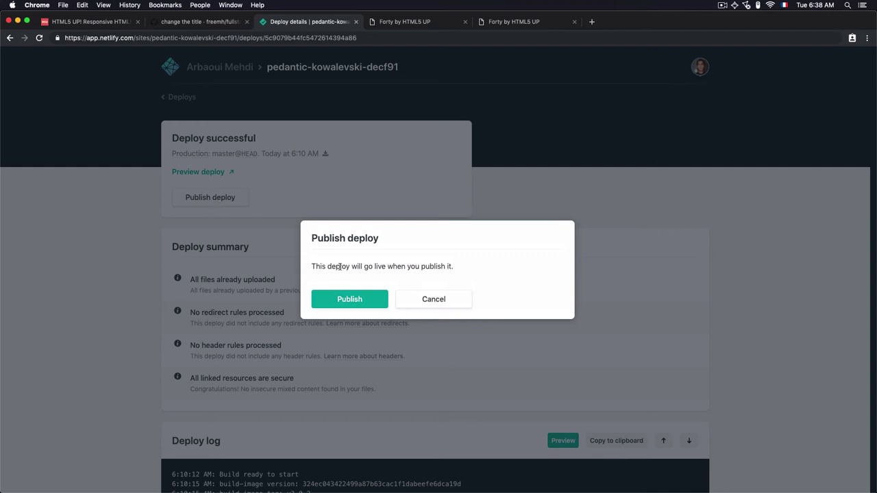
click(348, 299)
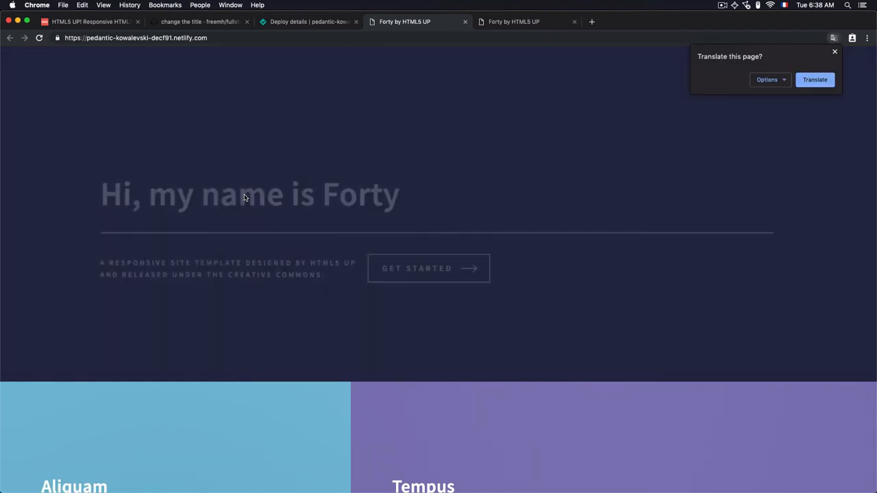
click(834, 52)
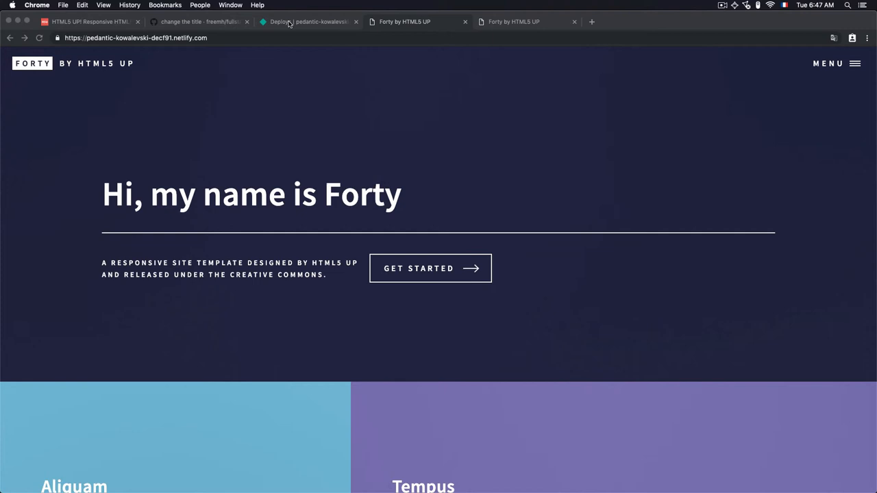
List all the site's deploys with master@HEAD marked published
click(308, 22)
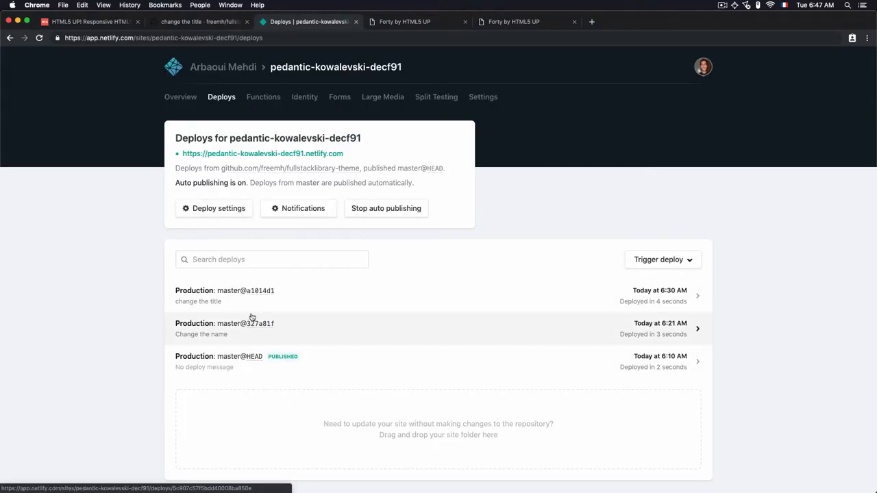
mouse_move(222, 349)
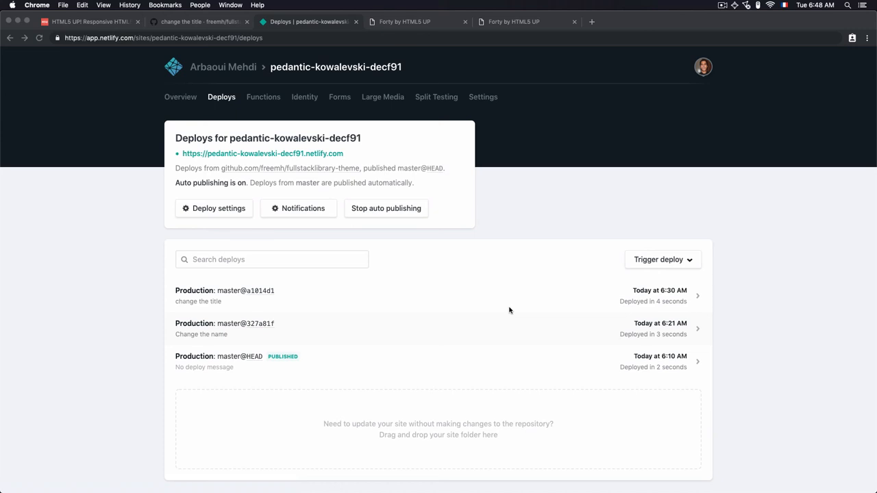
mouse_move(222, 197)
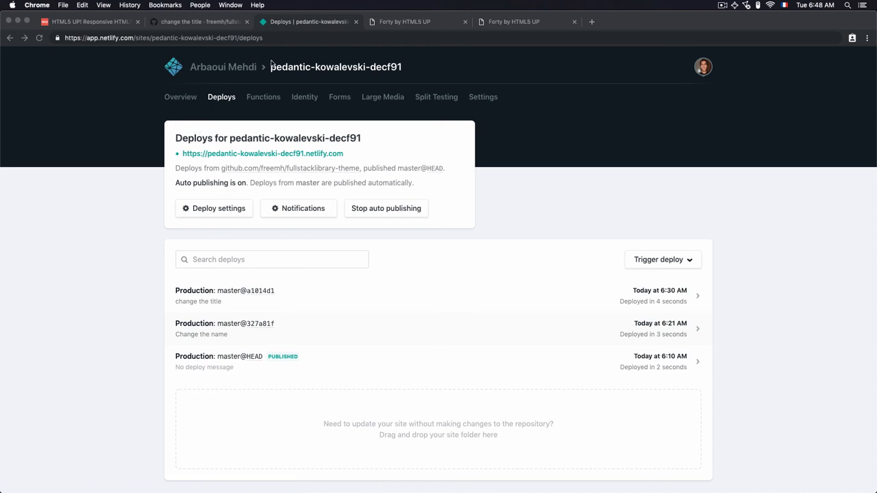
mouse_move(262, 89)
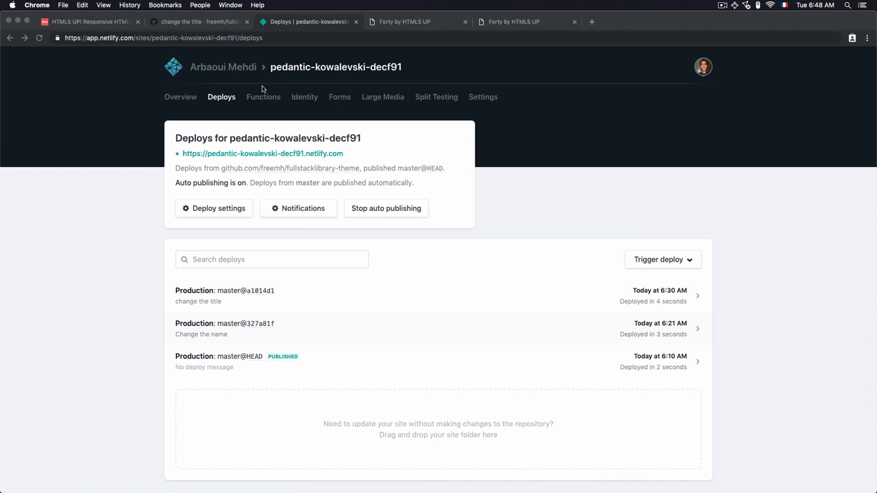
mouse_move(534, 90)
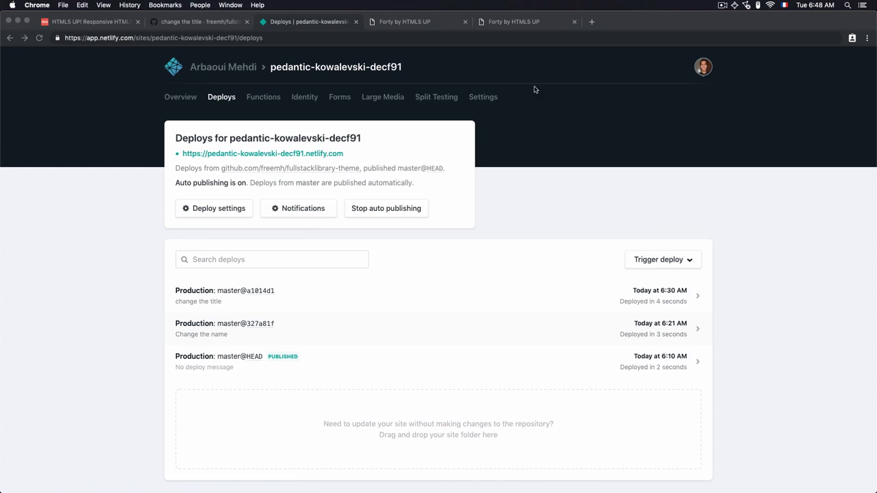